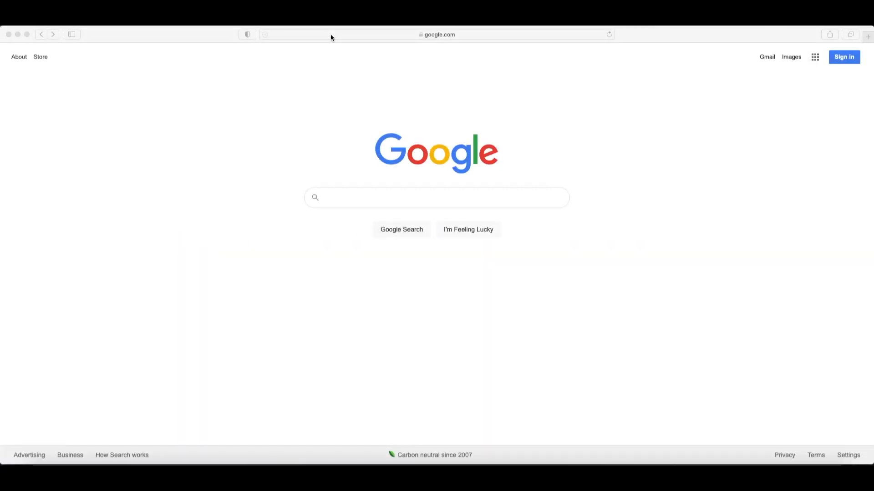
# - Load coursera.org in Safari in place of the Google start page
pyautogui.write('coursera.org')
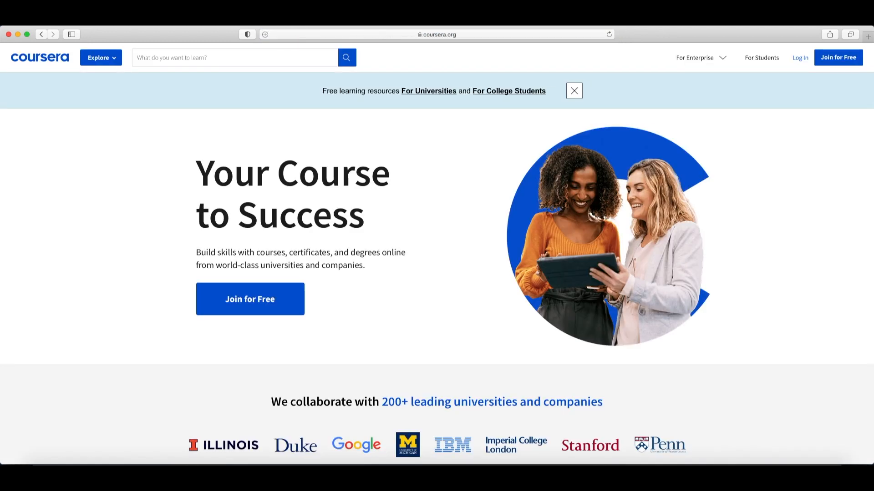
pyautogui.moveTo(662, 123)
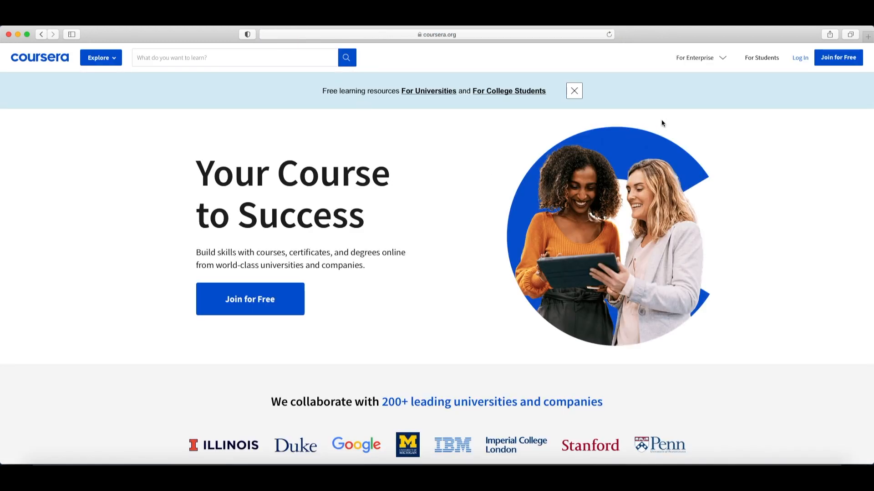
pyautogui.moveTo(838, 57)
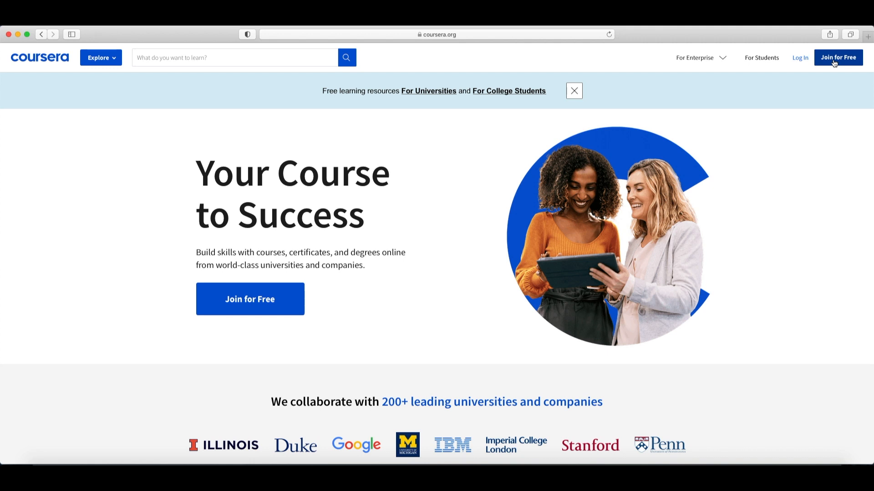
# - Open the Join for Free sign-up form on the Coursera homepage
pyautogui.click(837, 58)
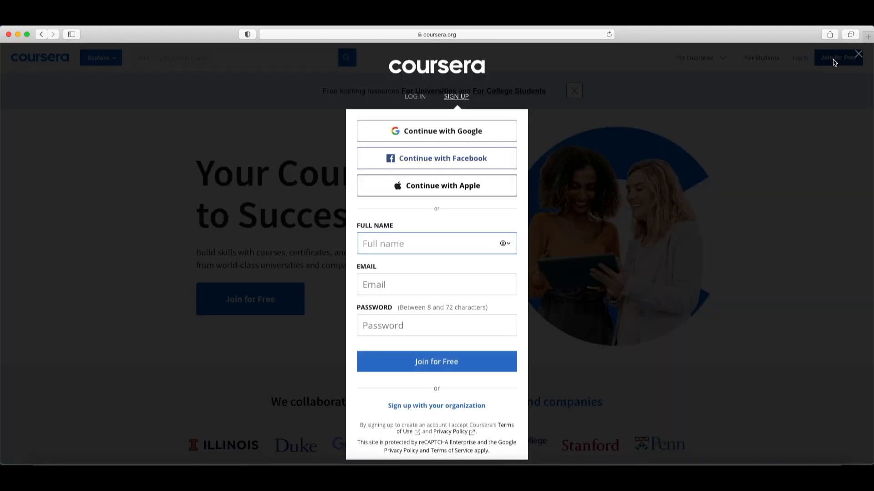
pyautogui.moveTo(653, 163)
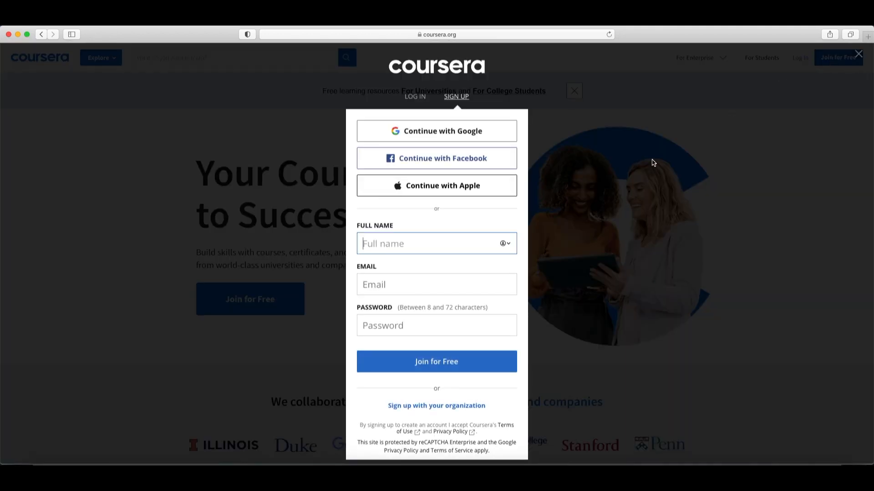
pyautogui.moveTo(527, 251)
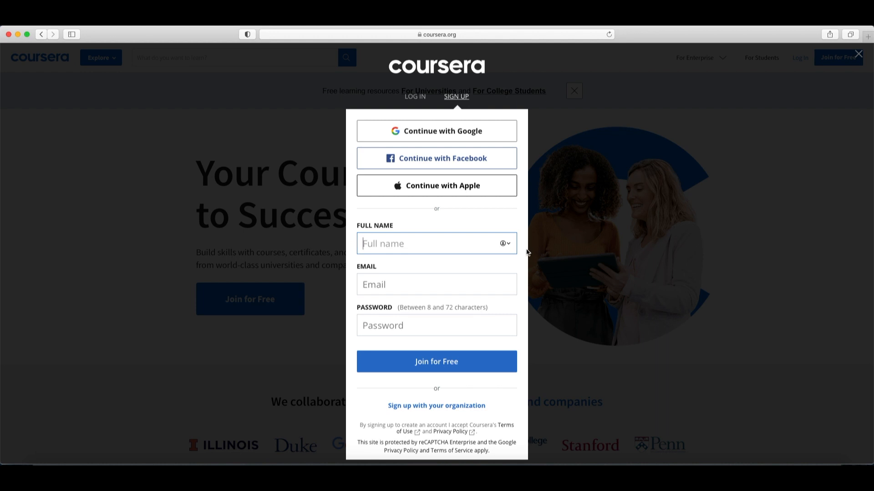
pyautogui.moveTo(529, 248)
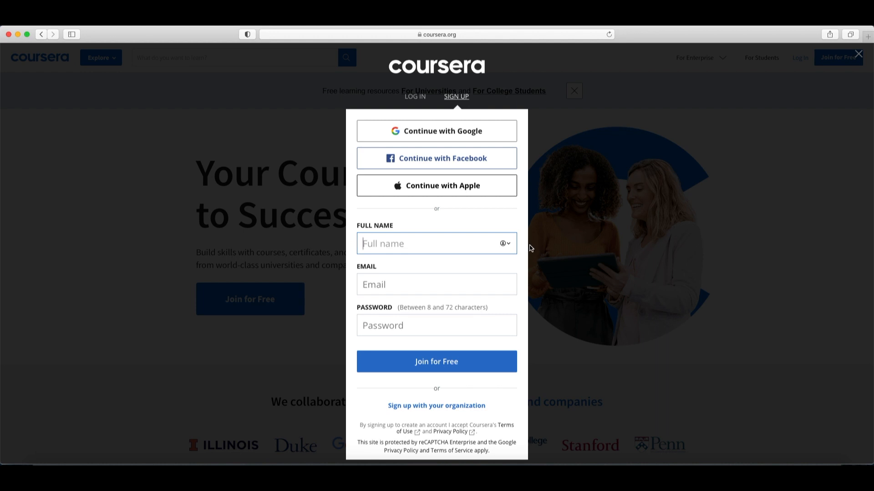
pyautogui.moveTo(620, 189)
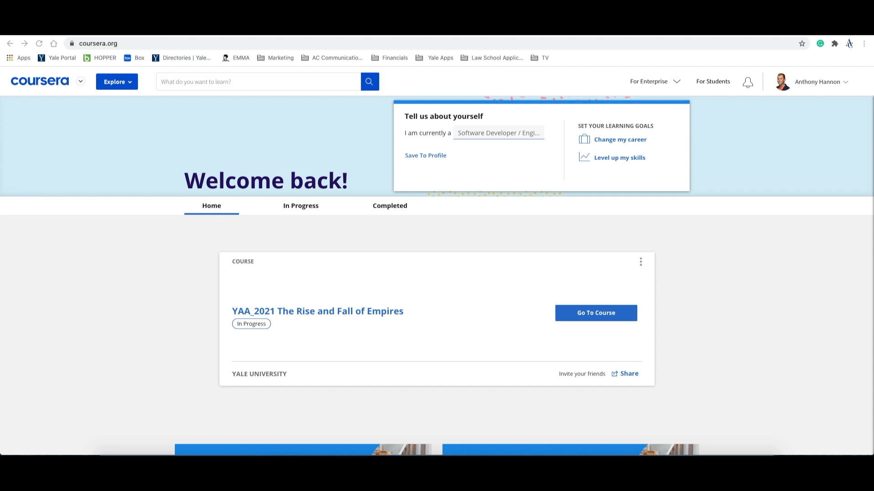
# - Open Profile from the account menu, scroll through it, and start Edit My Profile
pyautogui.click(816, 82)
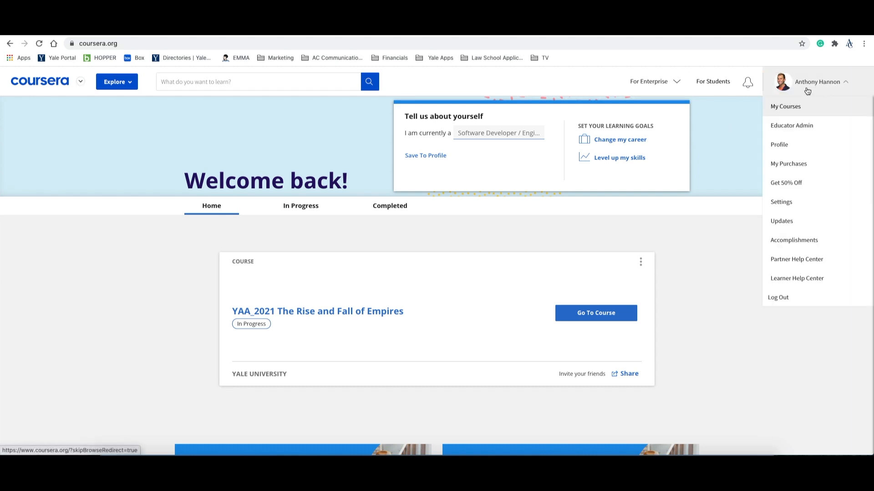
pyautogui.moveTo(779, 144)
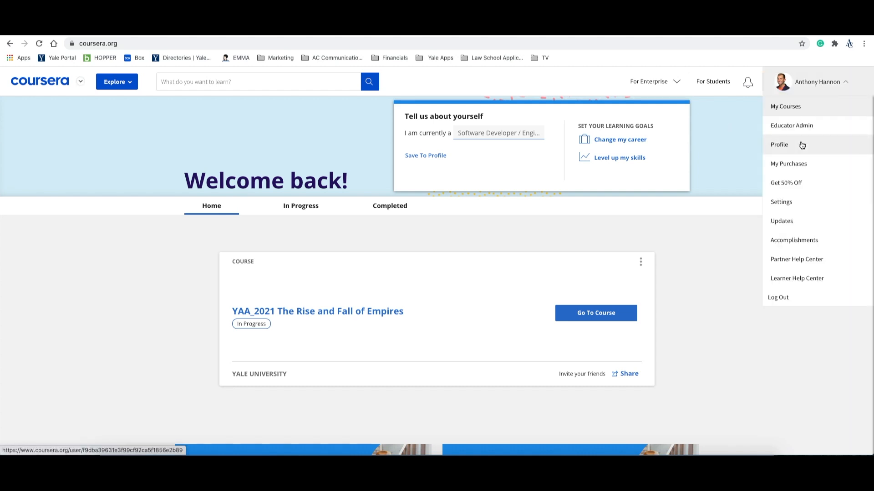
pyautogui.click(779, 145)
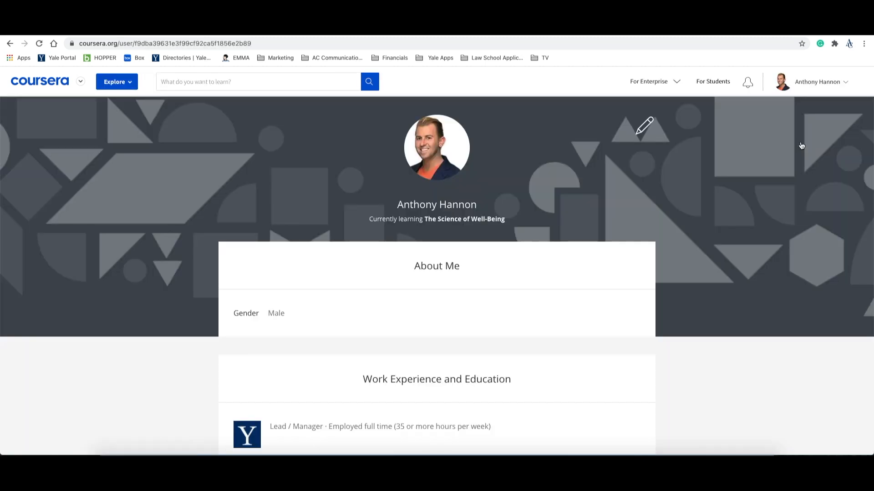
pyautogui.moveTo(655, 139)
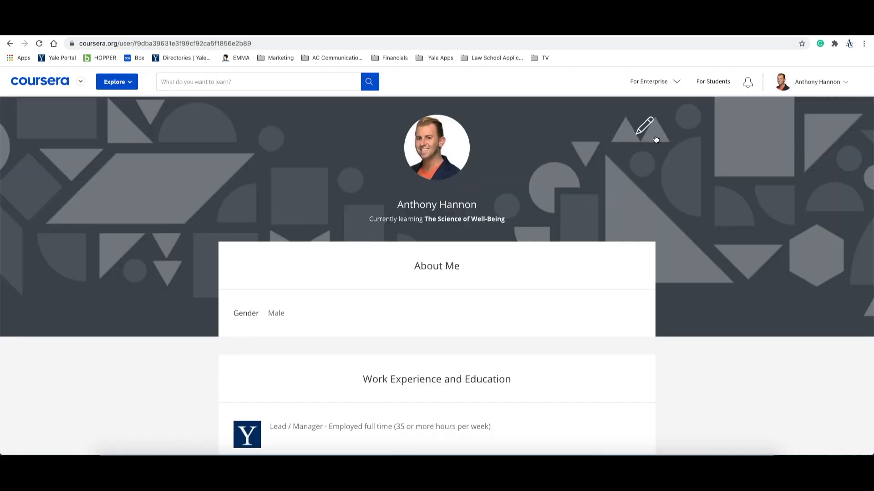
pyautogui.scroll(-3)
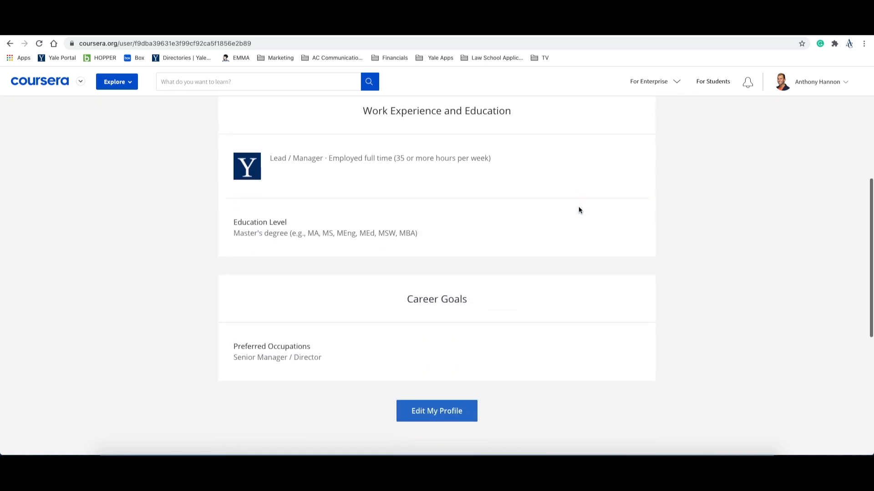
pyautogui.scroll(-3)
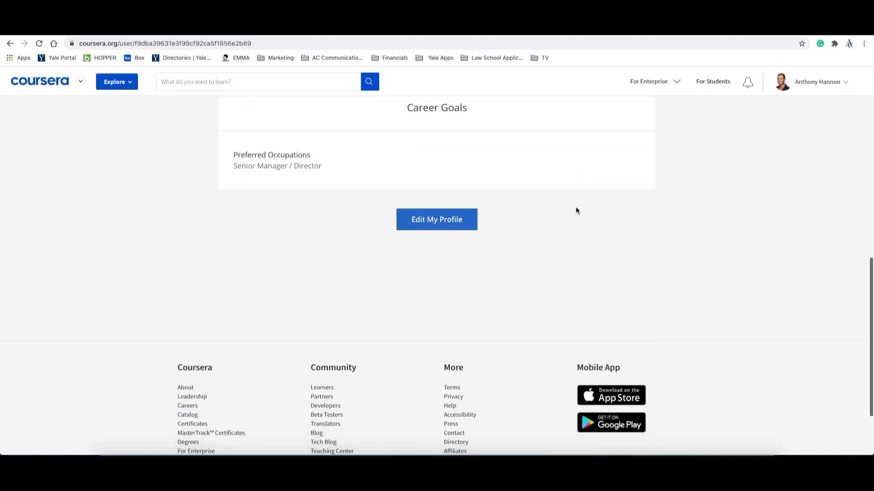
pyautogui.click(437, 219)
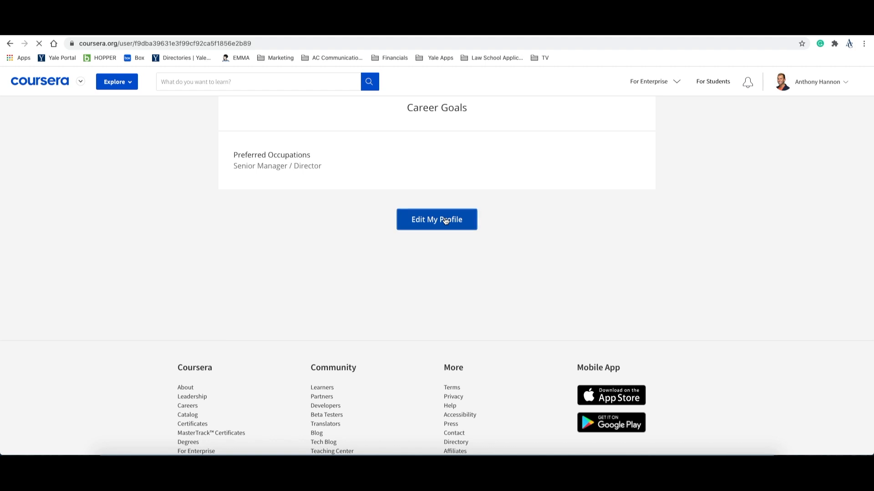
# - Scroll through the Edit my profile form and save the changes
pyautogui.click(437, 218)
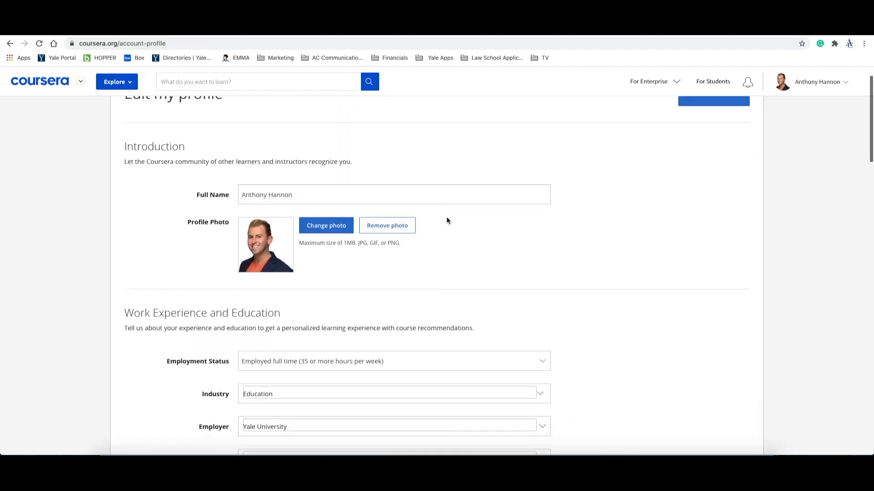
pyautogui.scroll(-3)
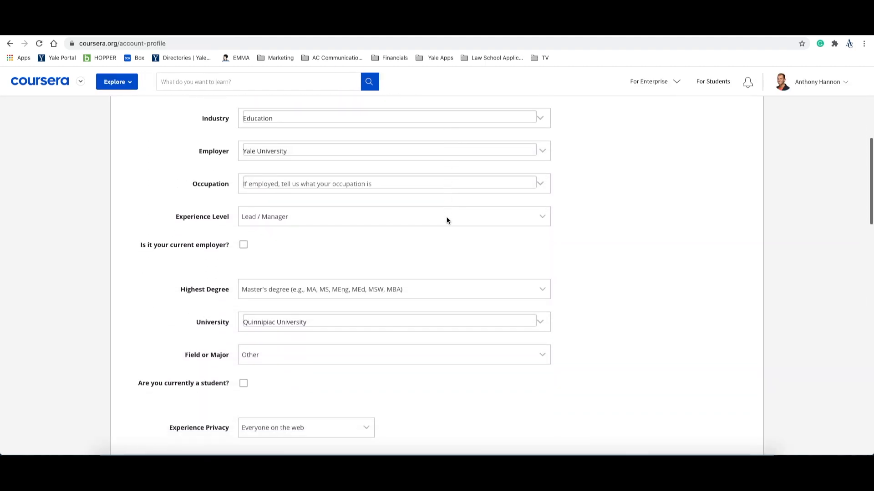
pyautogui.scroll(3)
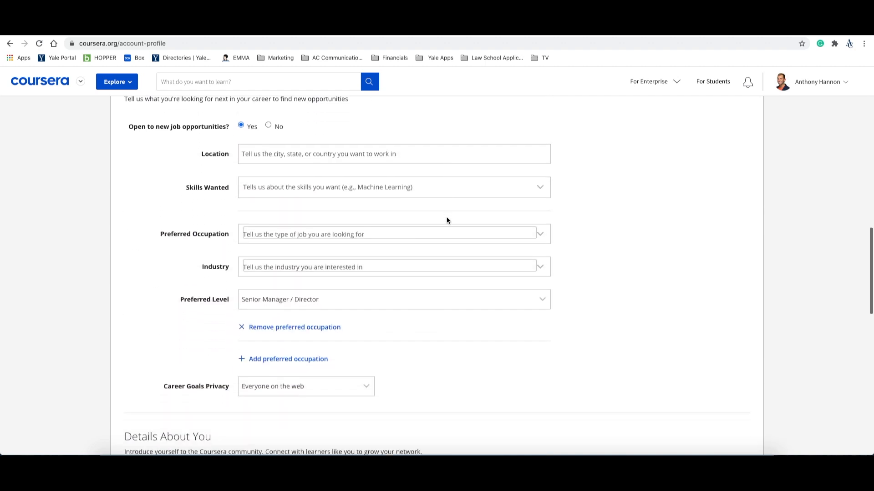
pyautogui.scroll(-3)
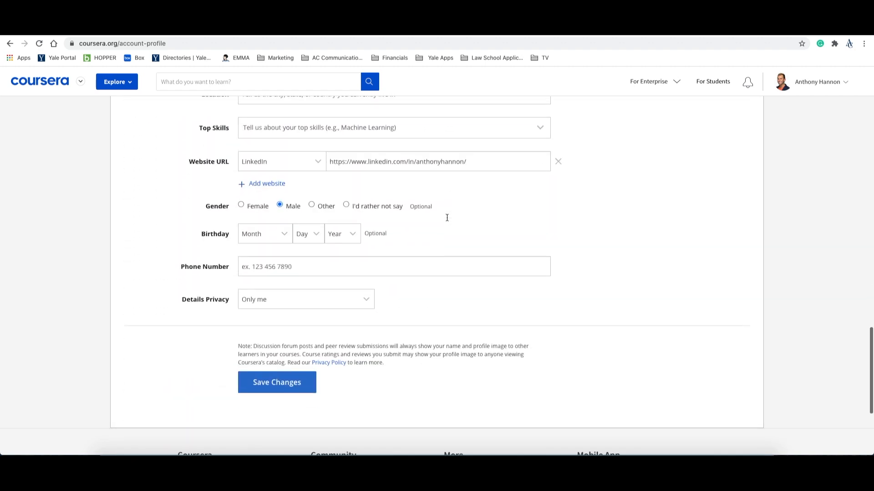
pyautogui.scroll(-3)
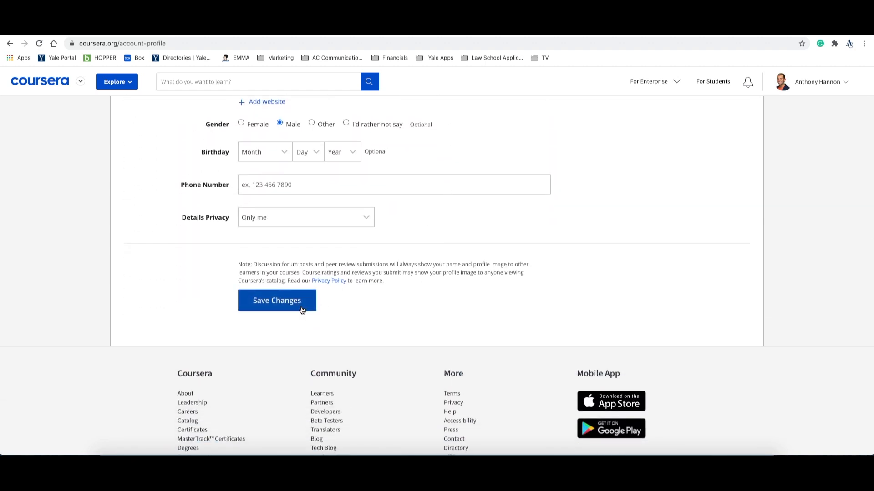
pyautogui.click(276, 300)
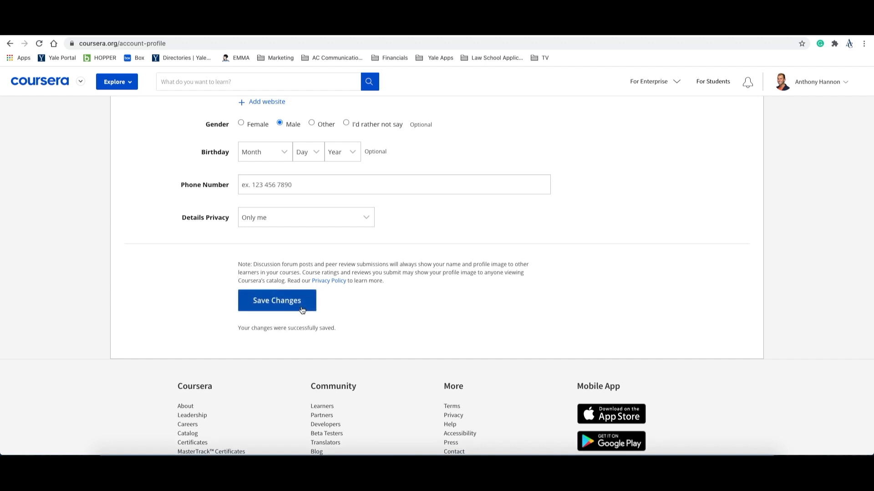
pyautogui.click(817, 82)
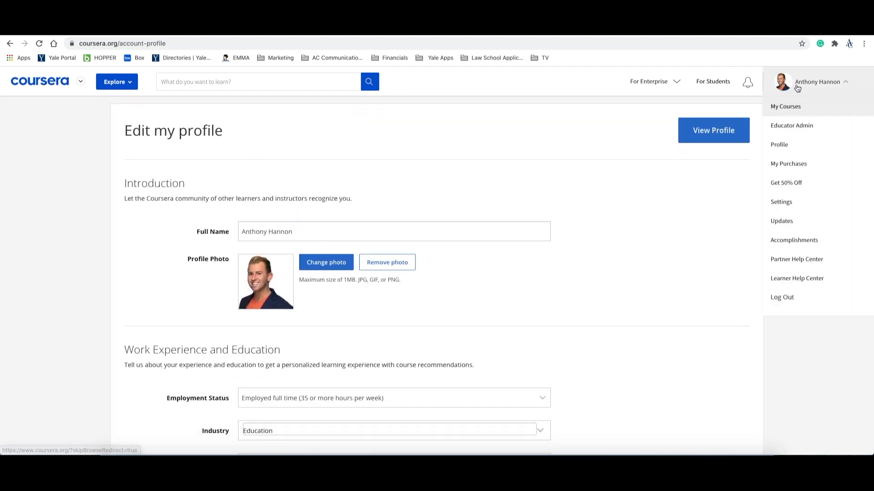
# - Open Account Settings and browse name, timezone, language and password options
pyautogui.click(781, 202)
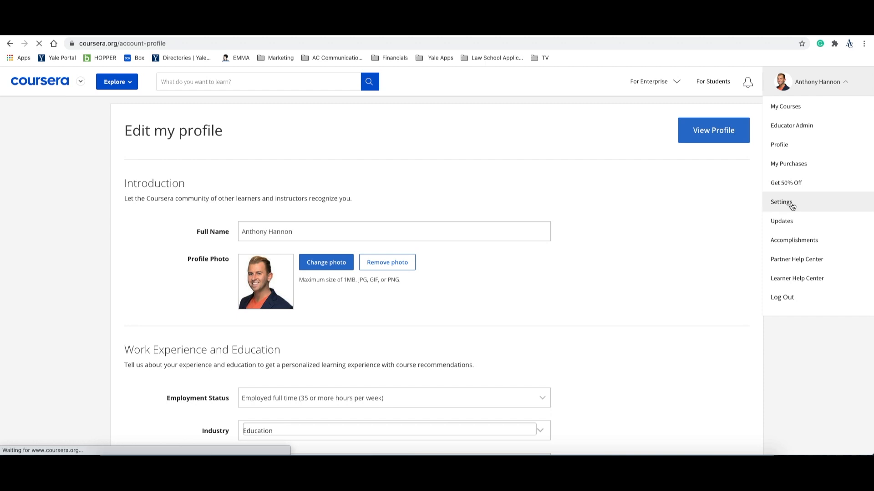
pyautogui.click(781, 202)
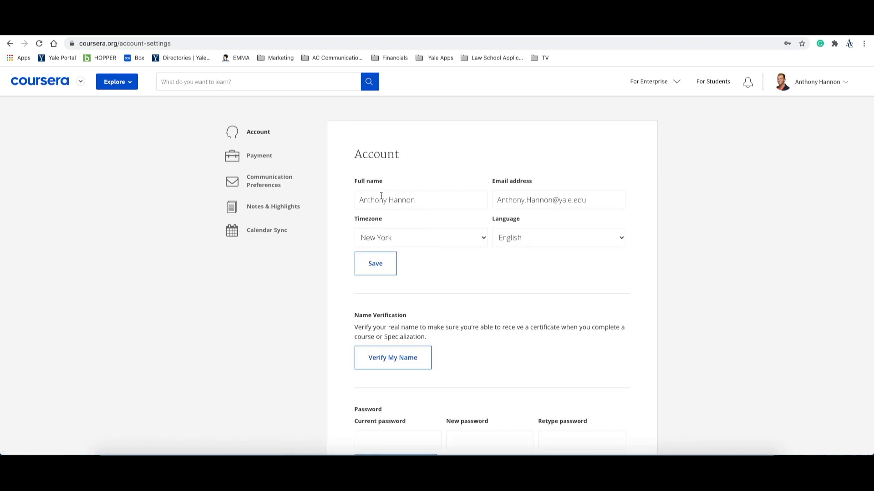
pyautogui.moveTo(388, 171)
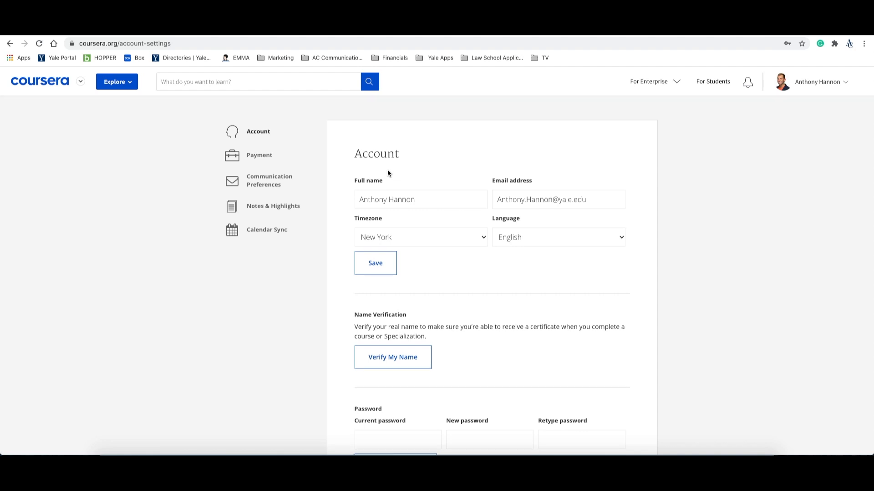
pyautogui.scroll(-3)
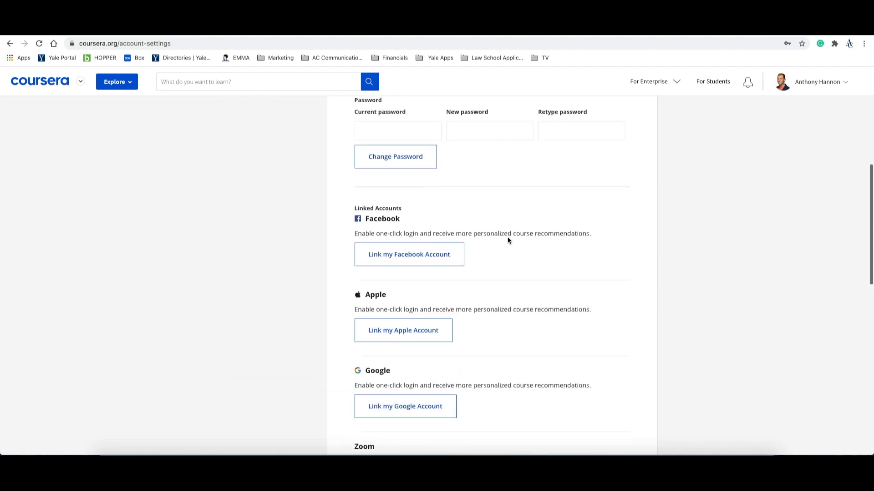
pyautogui.scroll(-3)
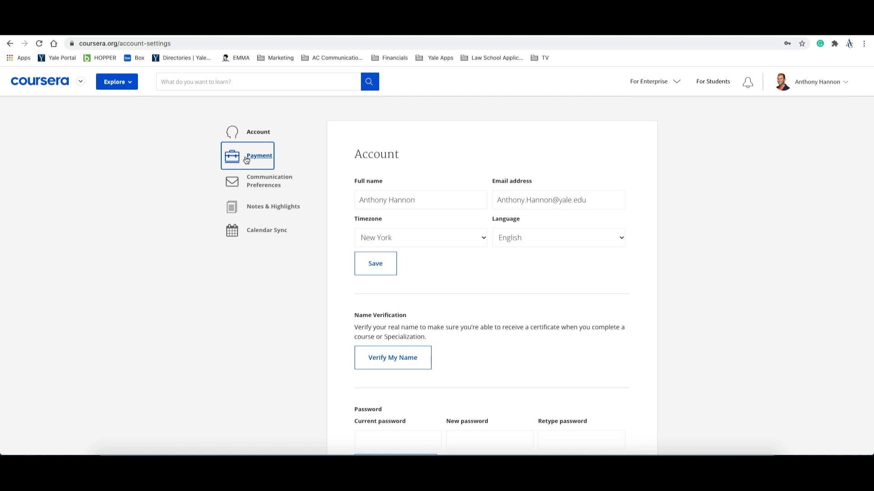
# - Browse the Payments, Communication, Notes & Highlights and Calendar Sync settings sections
pyautogui.click(259, 155)
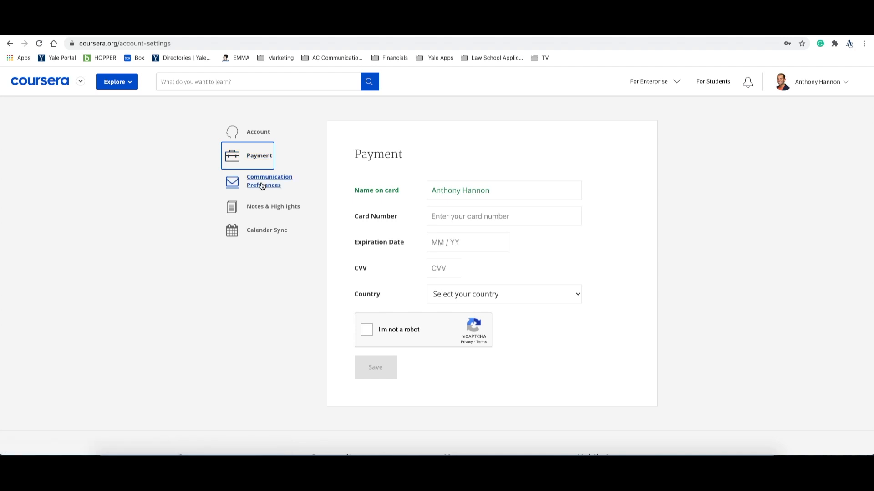
pyautogui.click(269, 180)
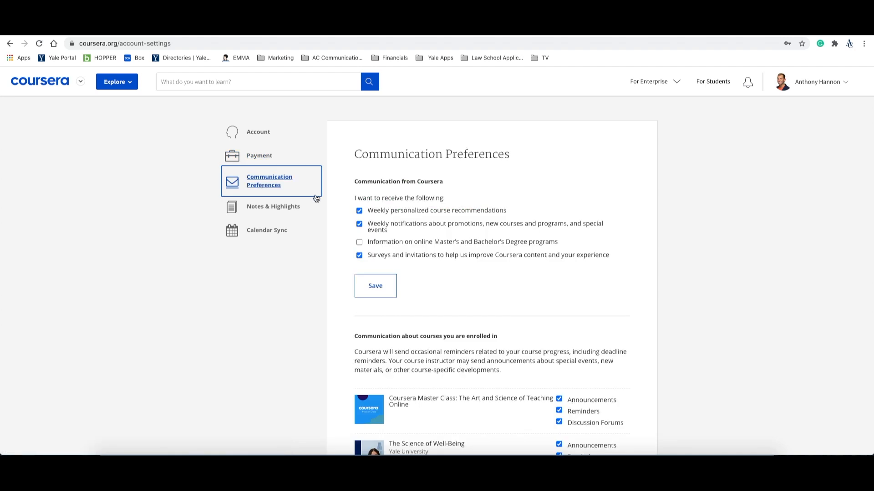
pyautogui.moveTo(380, 211)
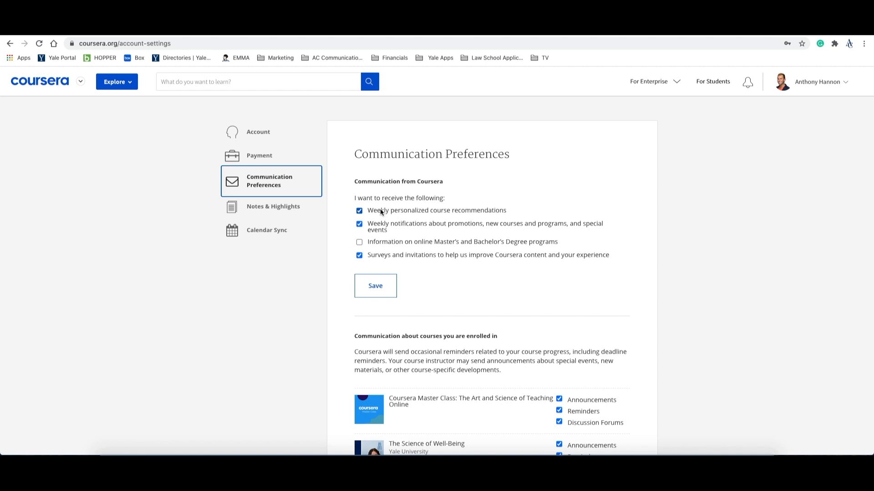
pyautogui.click(273, 210)
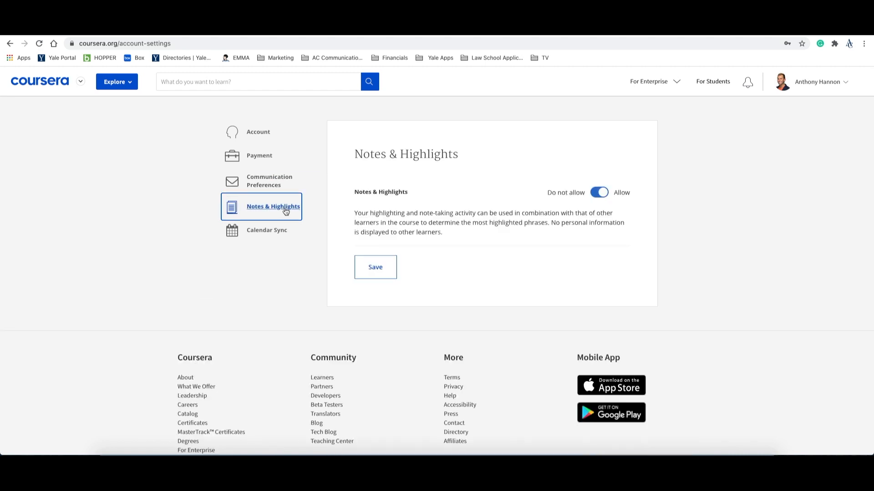
pyautogui.moveTo(266, 230)
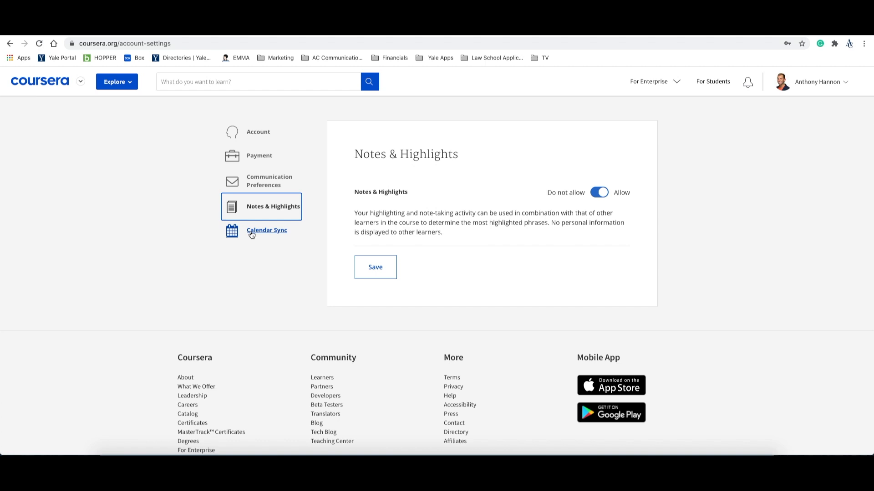
pyautogui.click(267, 230)
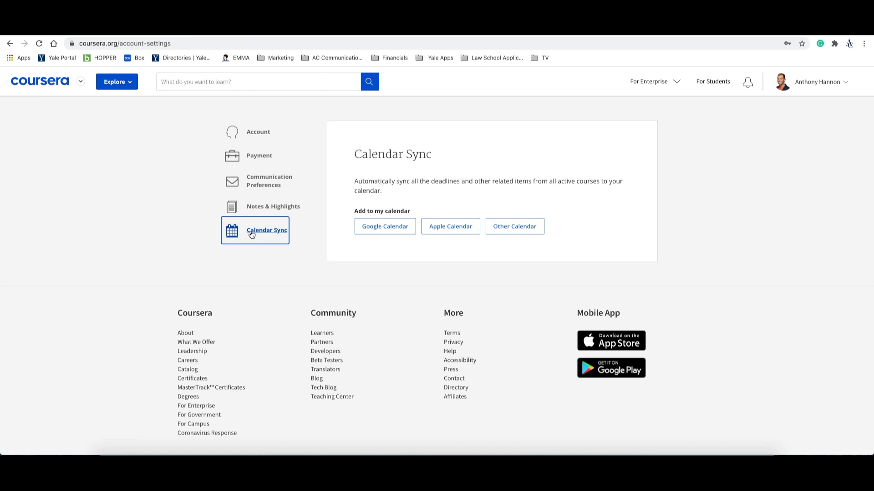
pyautogui.moveTo(56, 198)
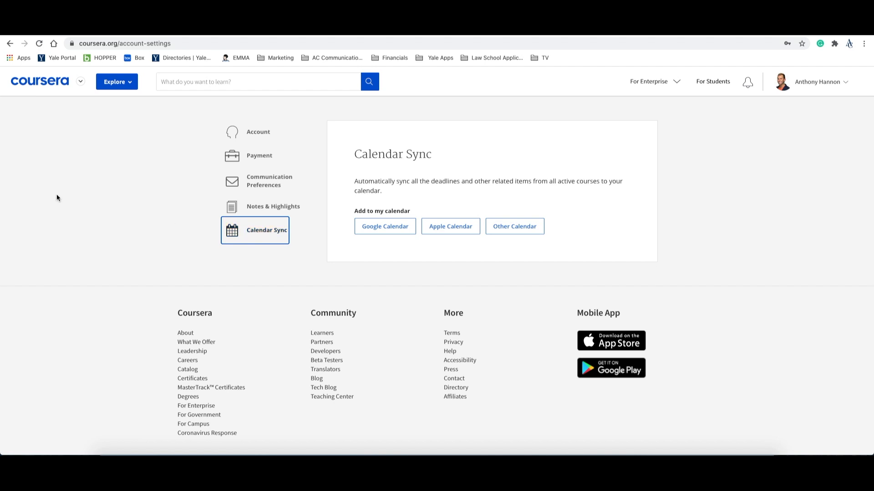
# - Return home and browse free courses, career paths and guided projects, then scroll back up
pyautogui.click(39, 81)
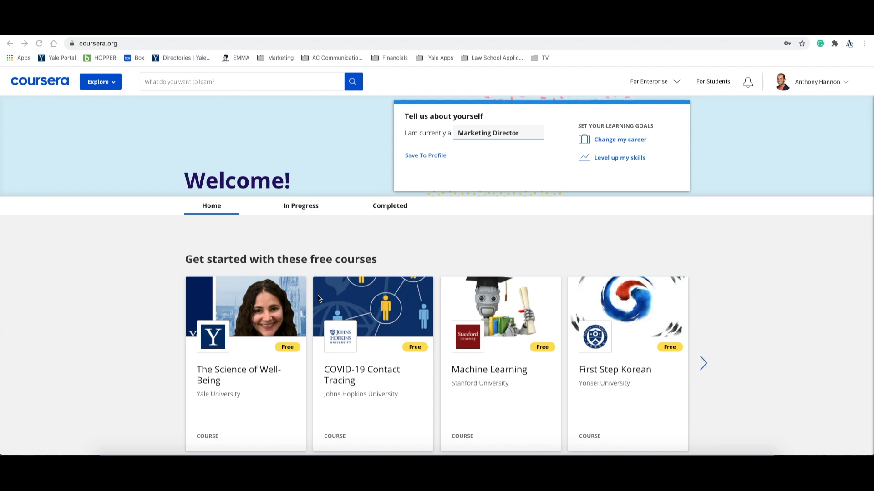
pyautogui.scroll(-3)
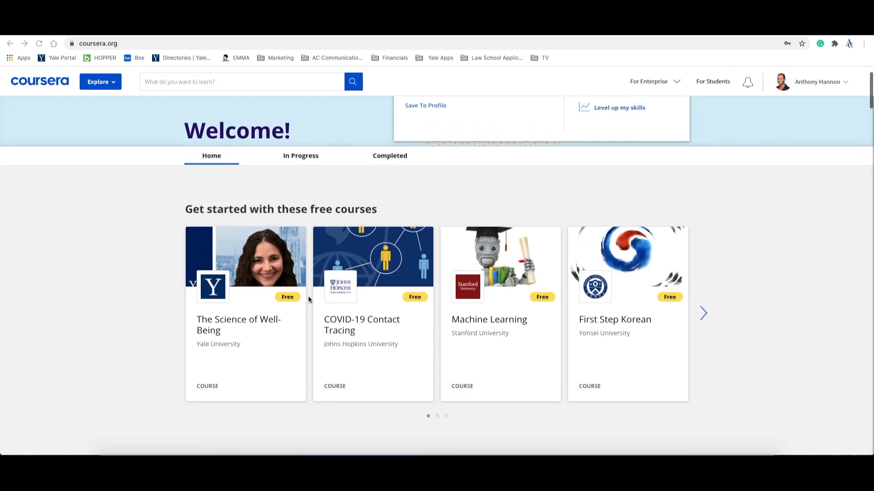
pyautogui.scroll(-3)
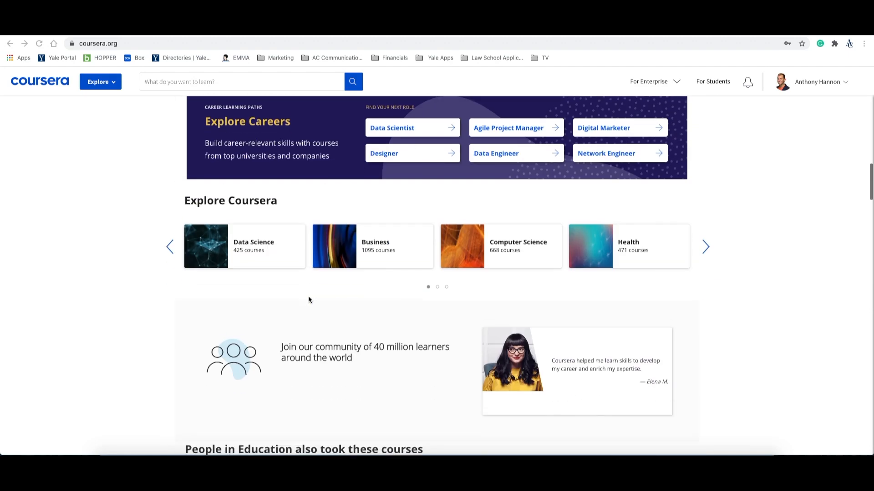
pyautogui.scroll(-3)
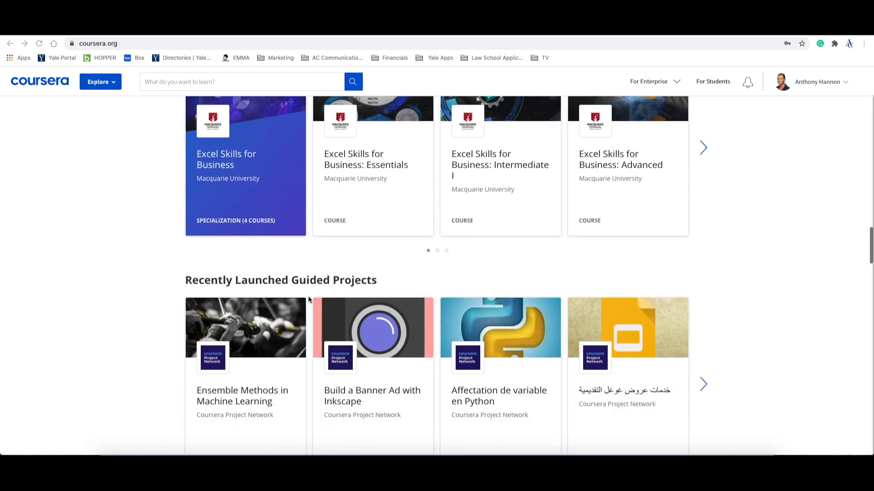
pyautogui.scroll(3)
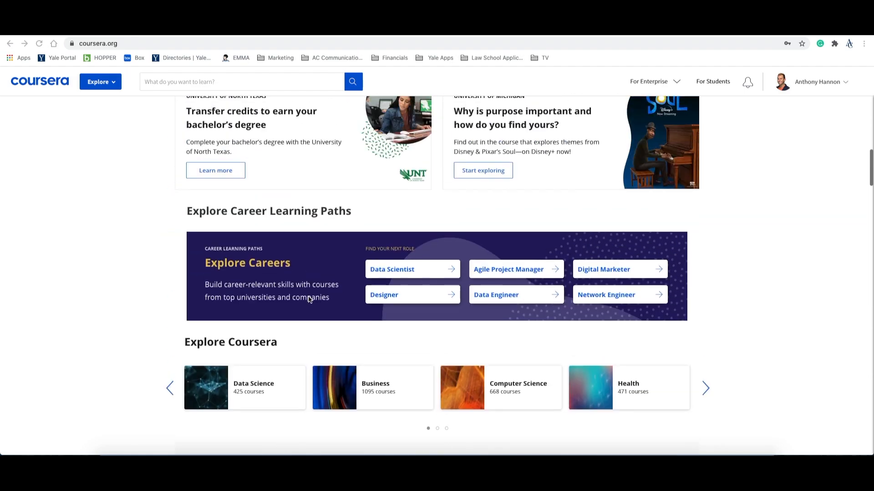
pyautogui.scroll(3)
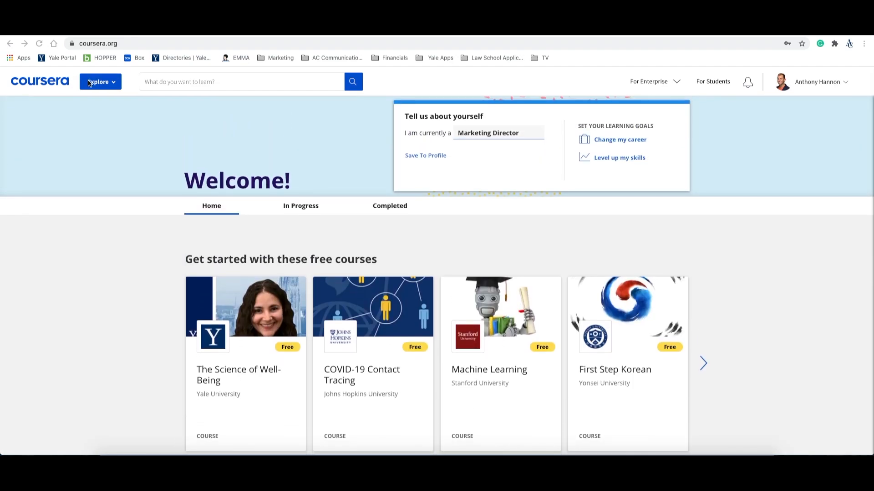
pyautogui.click(100, 81)
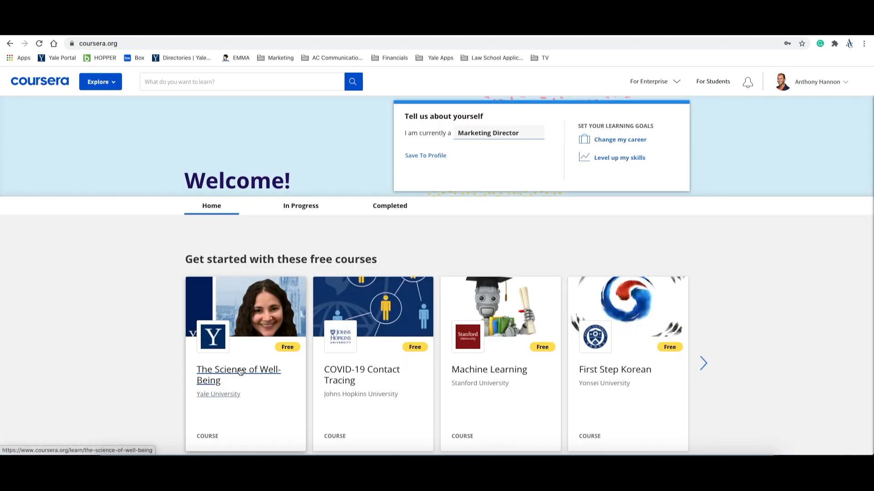
# - Open The Science of Well-Being and browse About, Instructors, Syllabus and Reviews
pyautogui.click(238, 375)
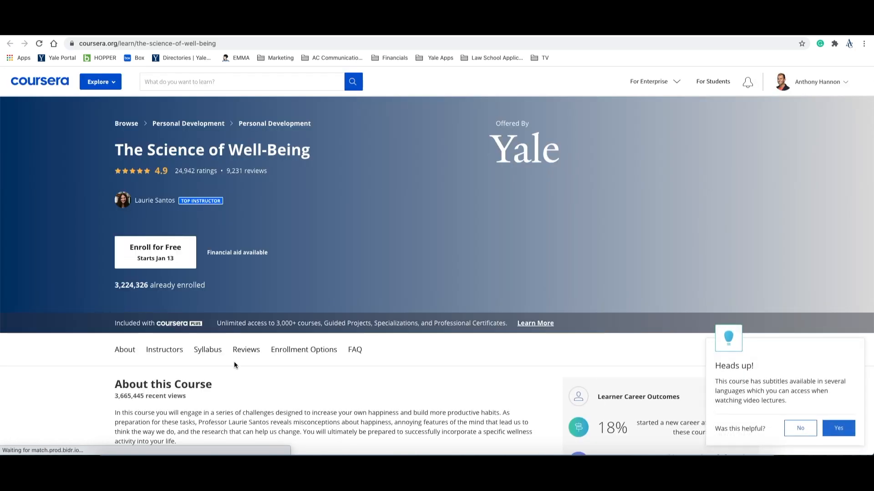
pyautogui.scroll(-3)
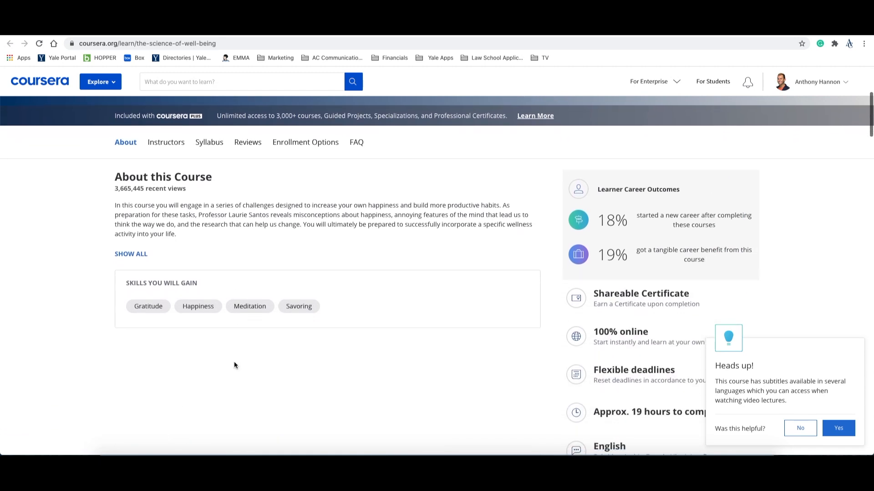
pyautogui.scroll(-3)
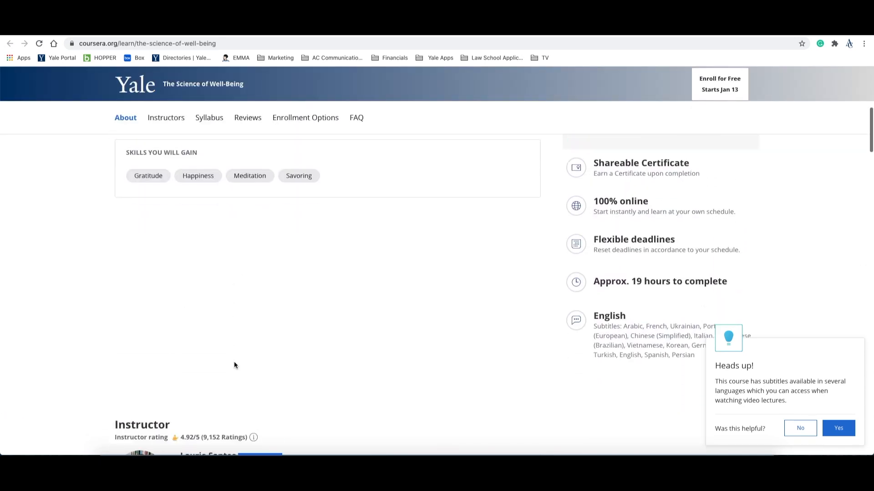
pyautogui.scroll(-3)
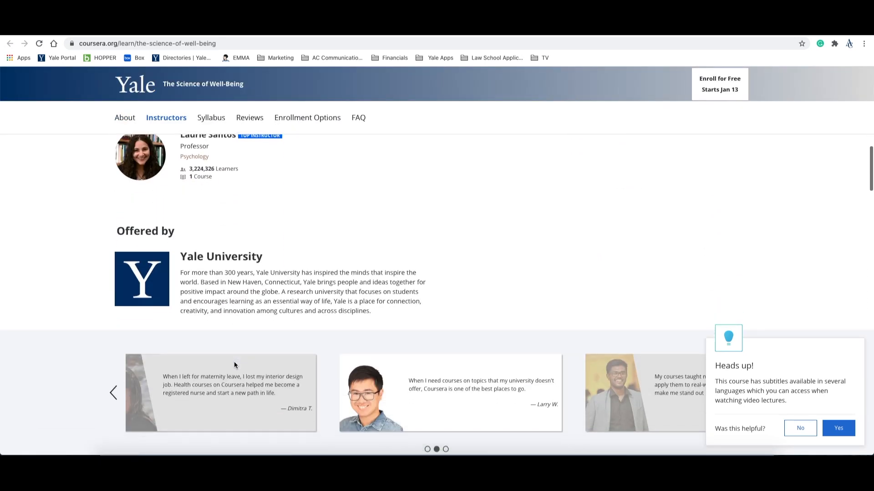
pyautogui.scroll(-3)
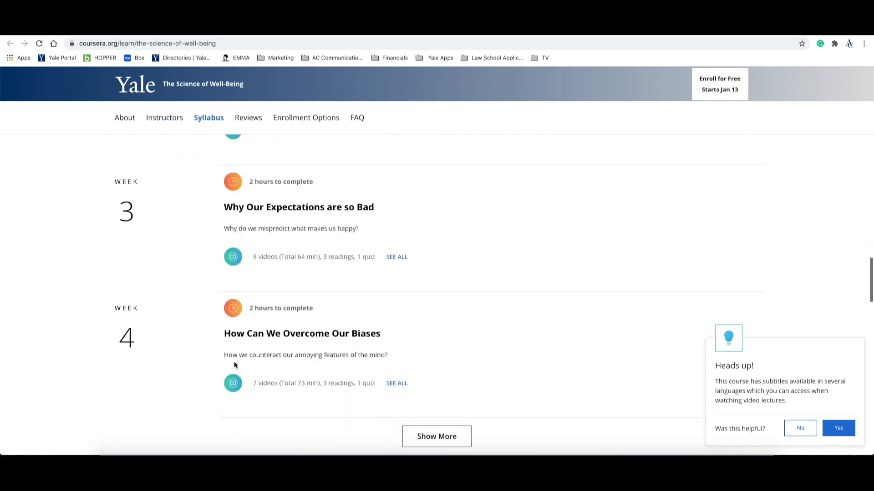
# - Scroll back to the top and start free enrollment in the course
pyautogui.click(246, 118)
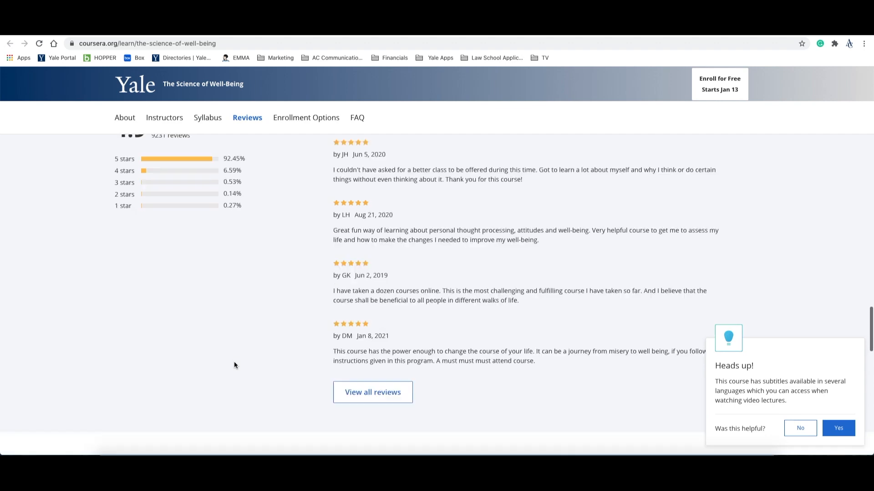
pyautogui.scroll(3)
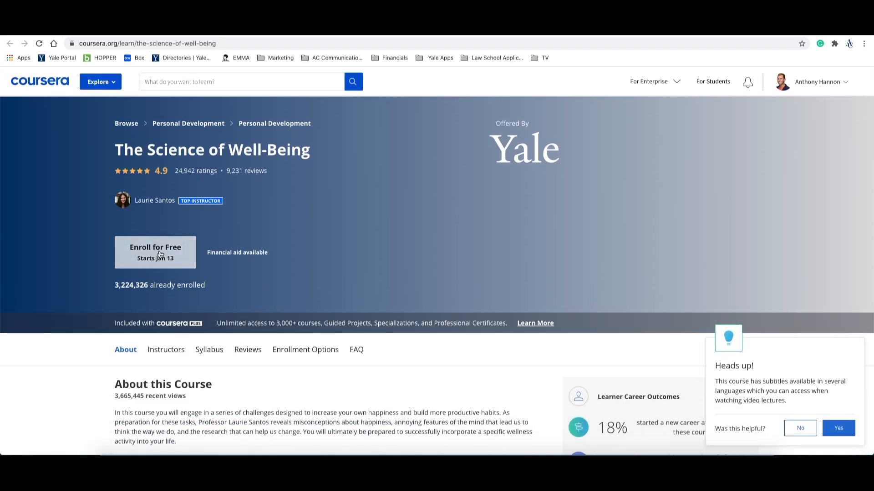
pyautogui.click(155, 252)
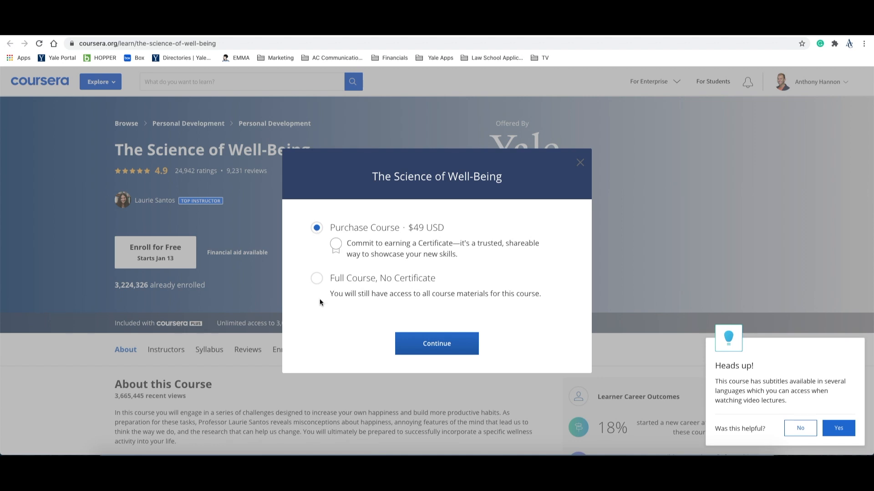
pyautogui.moveTo(581, 166)
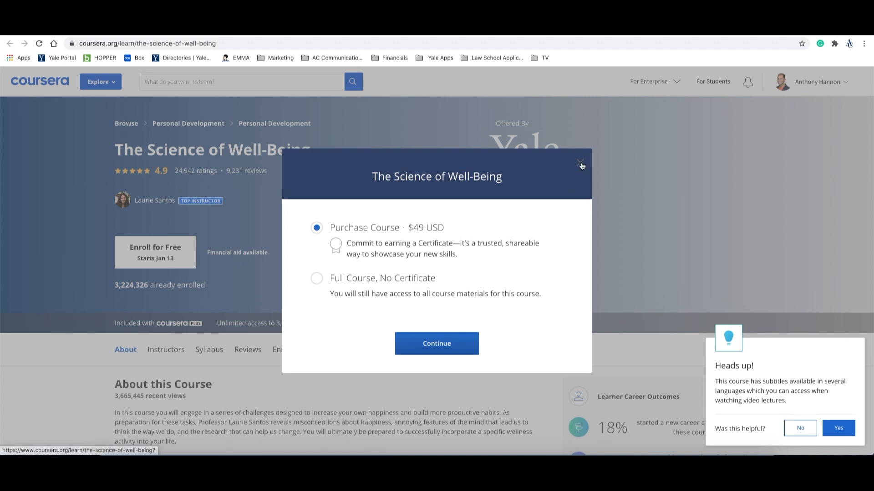
# - Dismiss the $49 certificate enrollment dialog and return to the Welcome back page
pyautogui.click(581, 165)
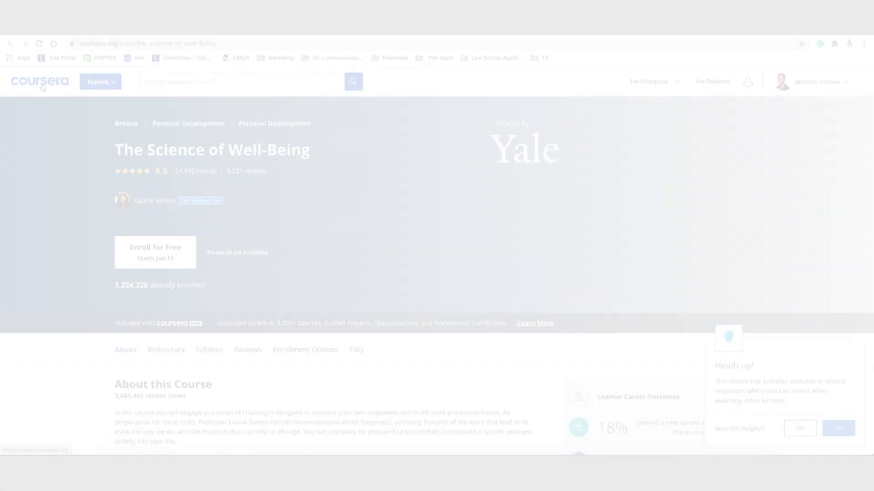
pyautogui.click(40, 82)
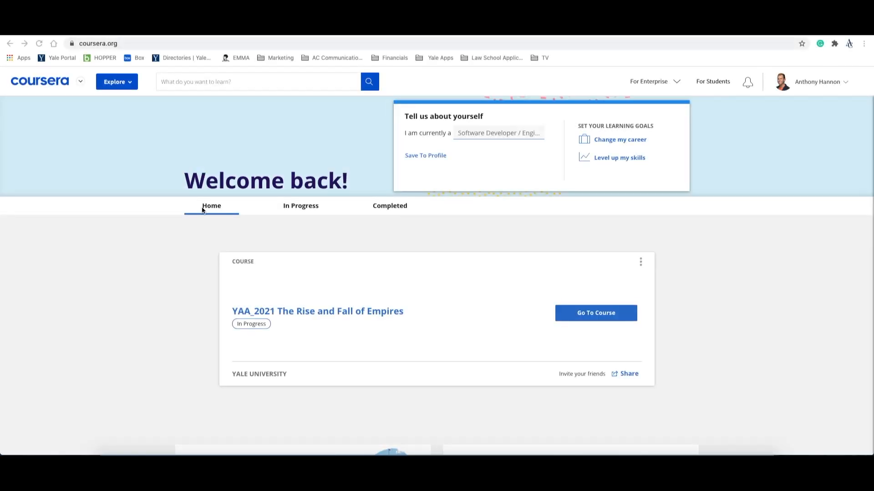
# - View the two In Progress courses, then the empty Completed courses tab
pyautogui.click(300, 205)
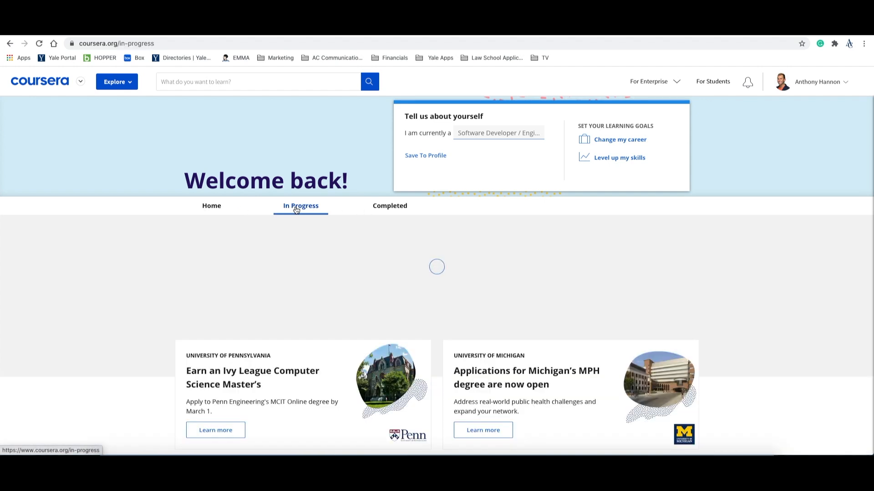
pyautogui.click(300, 206)
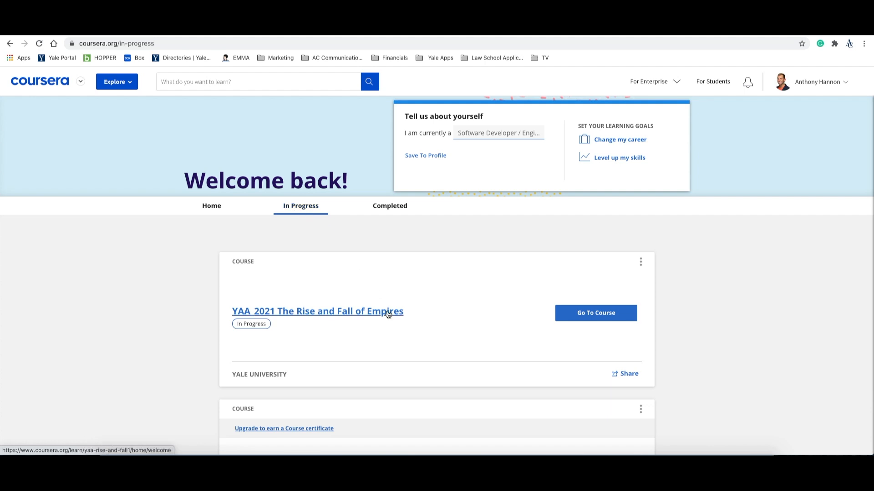
pyautogui.scroll(-3)
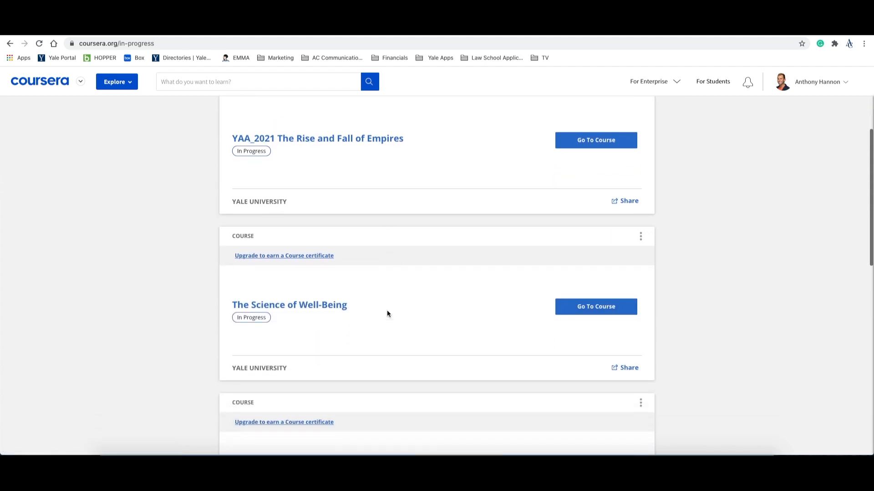
pyautogui.scroll(-3)
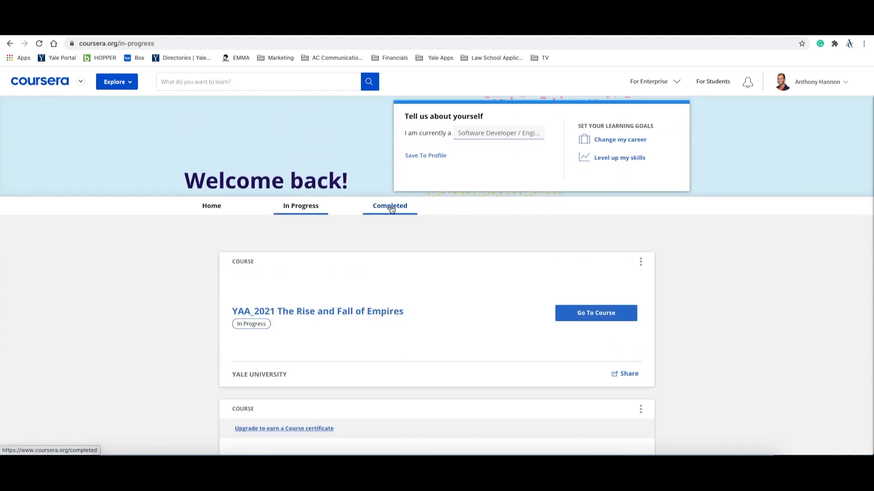
pyautogui.click(390, 205)
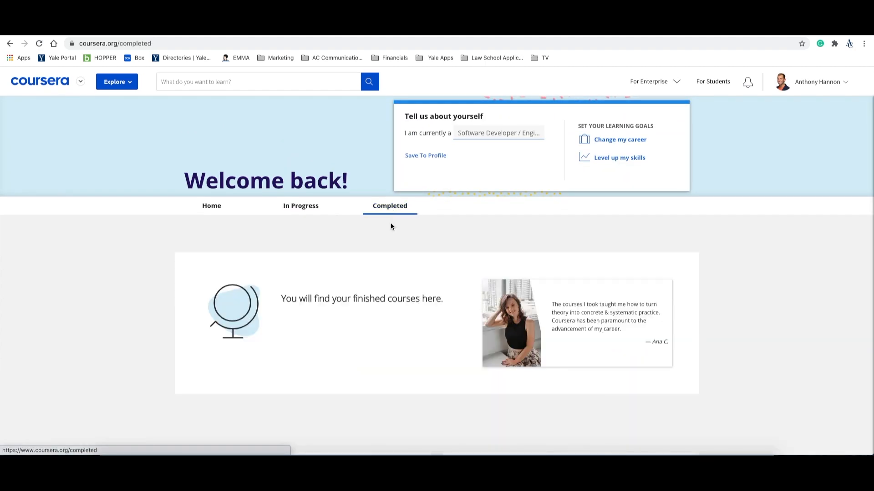
pyautogui.scroll(-3)
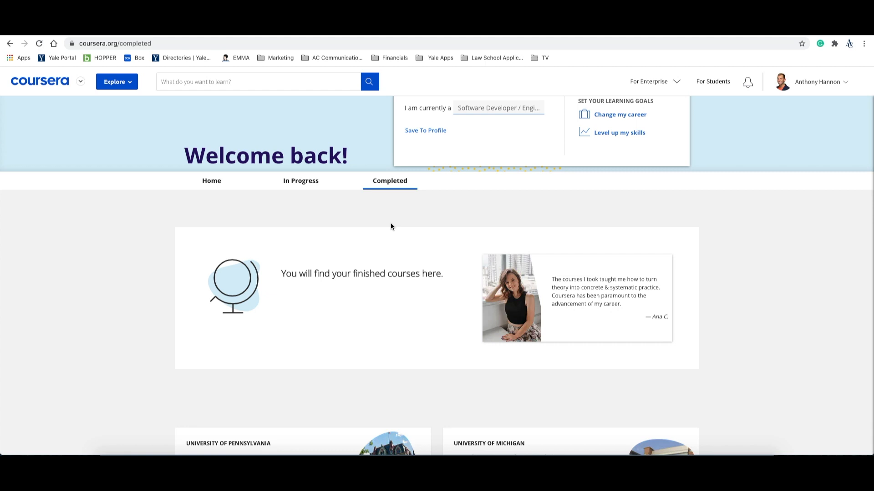
# - Open The Rise and Fall of Empires overview and scroll to the Week 1 summary
pyautogui.click(301, 181)
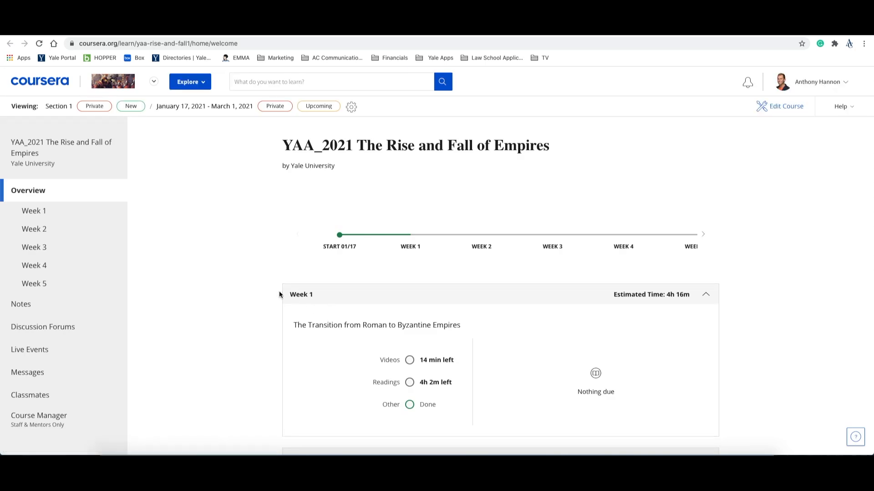
pyautogui.scroll(-3)
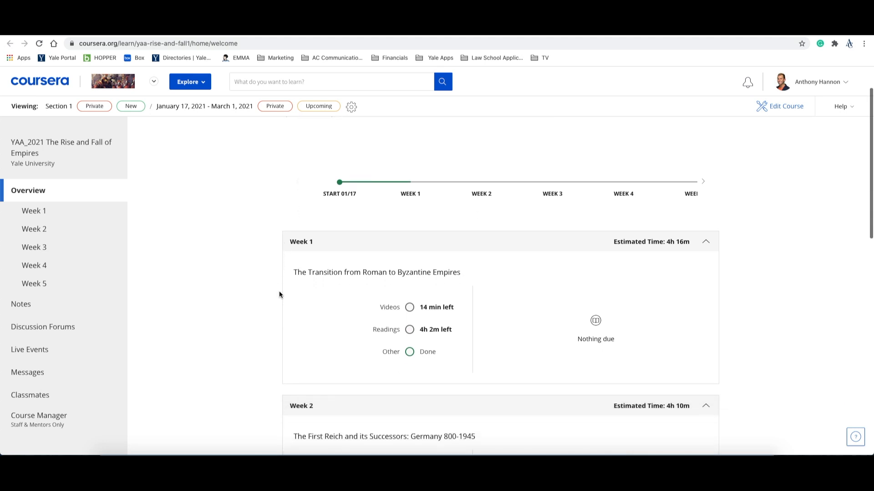
pyautogui.scroll(-3)
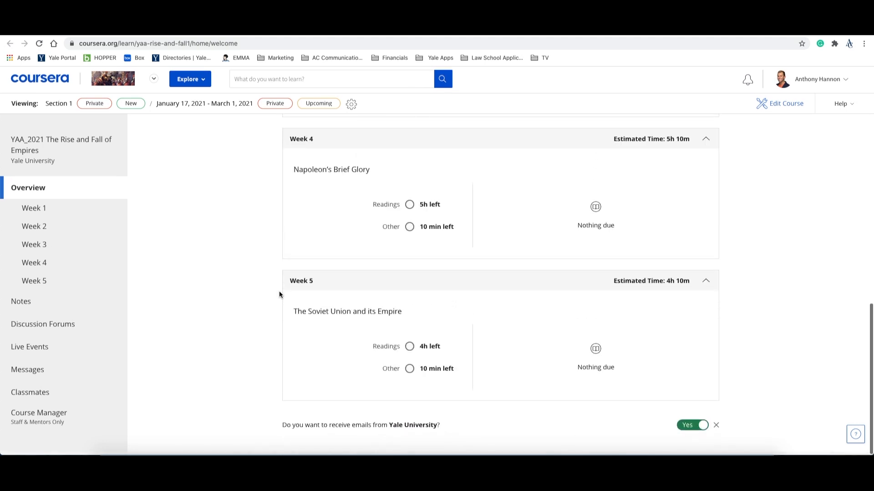
pyautogui.scroll(3)
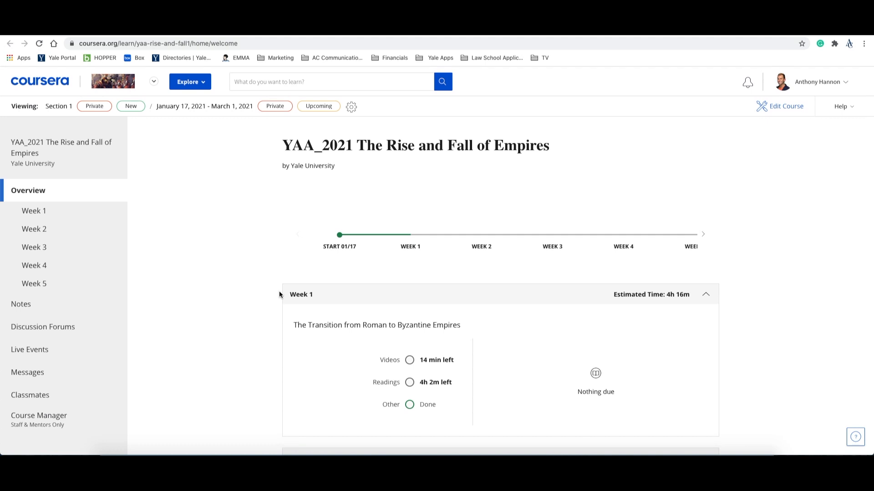
pyautogui.scroll(-3)
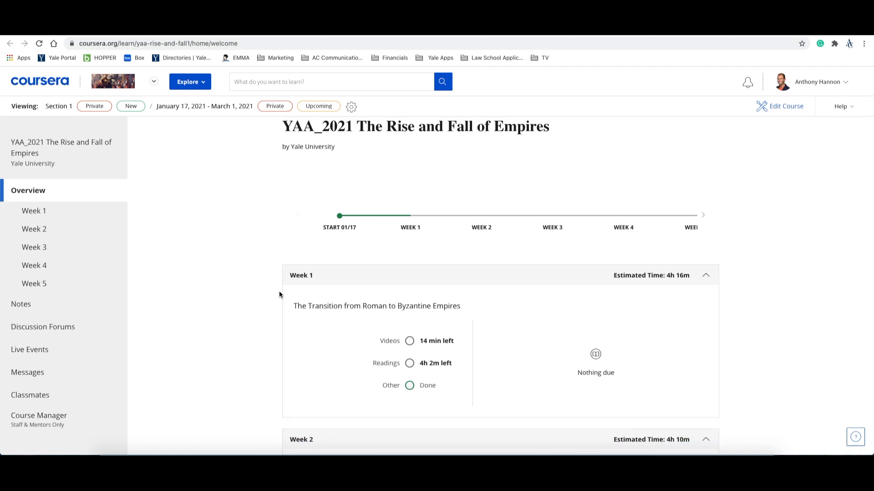
pyautogui.moveTo(450, 369)
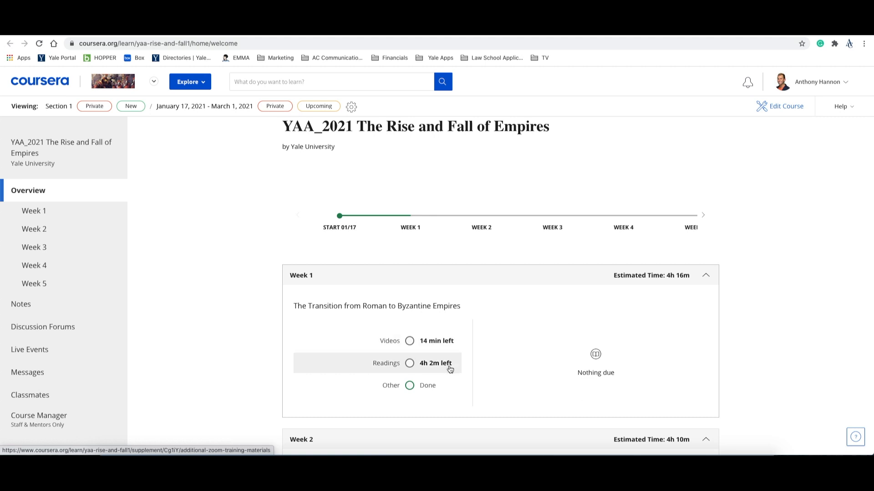
pyautogui.moveTo(449, 387)
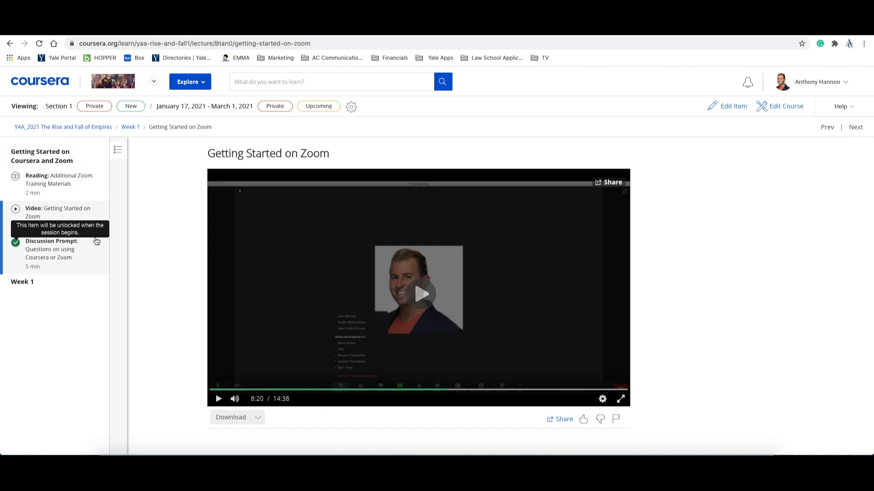
pyautogui.moveTo(90, 189)
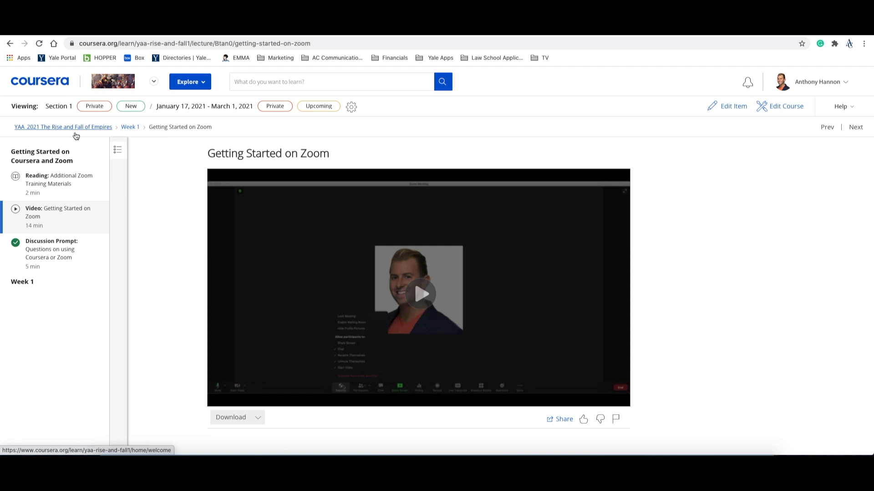
pyautogui.moveTo(75, 137)
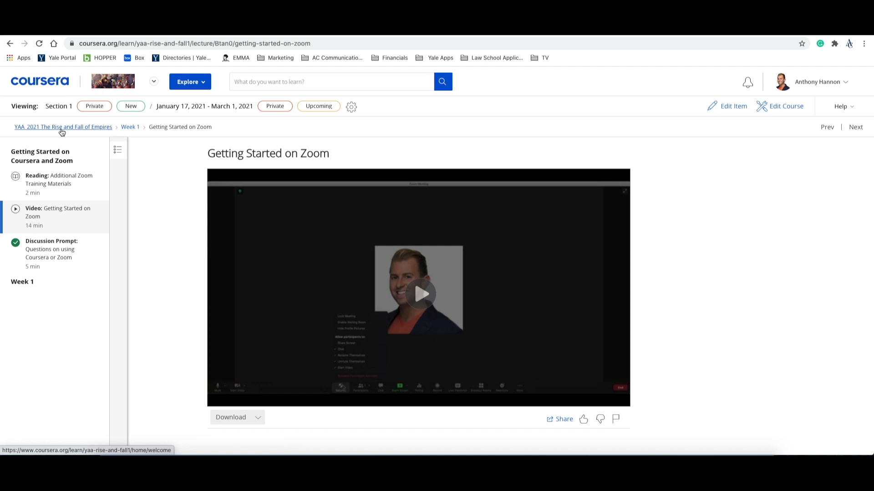
pyautogui.click(62, 127)
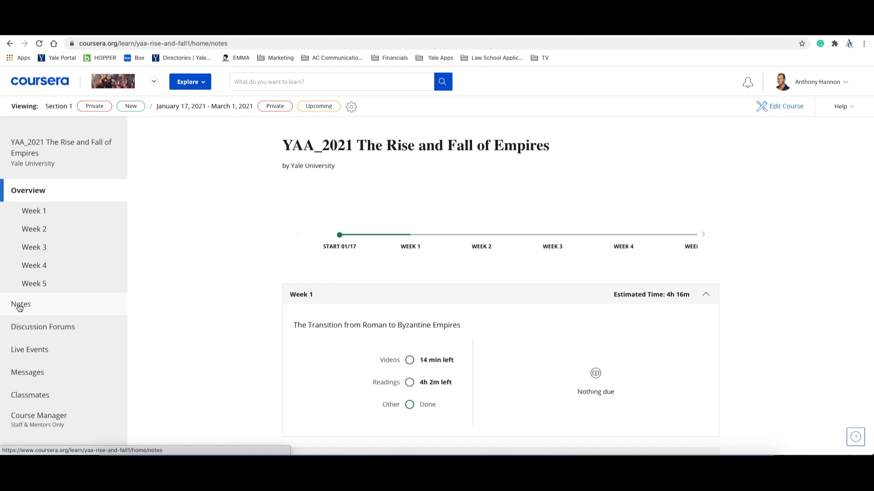
# - View the course Notes page, then head to Discussion Forums
pyautogui.click(20, 304)
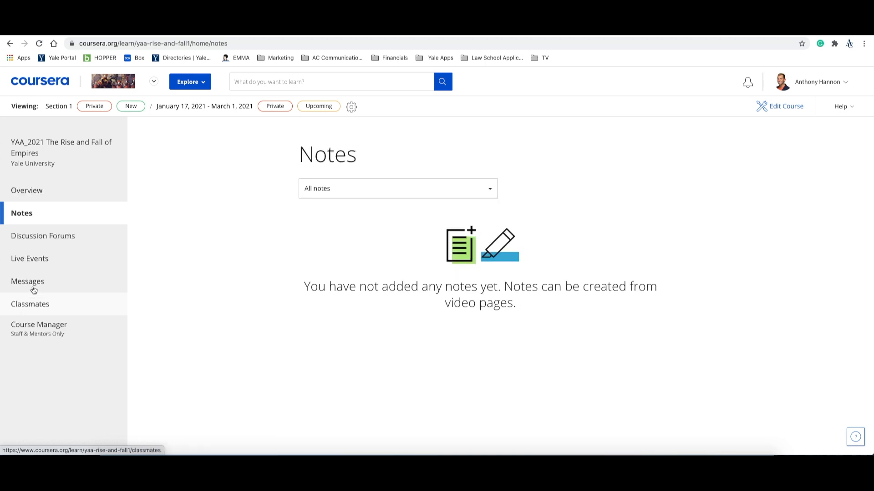
pyautogui.moveTo(42, 235)
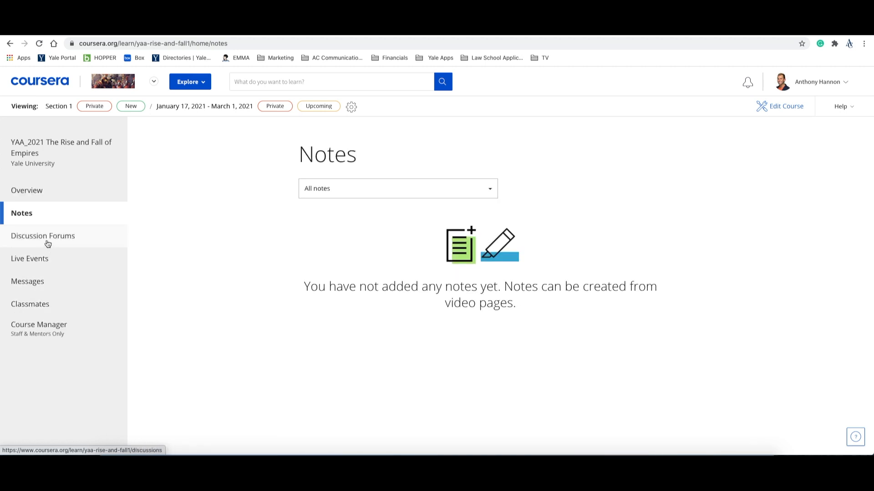
pyautogui.click(42, 236)
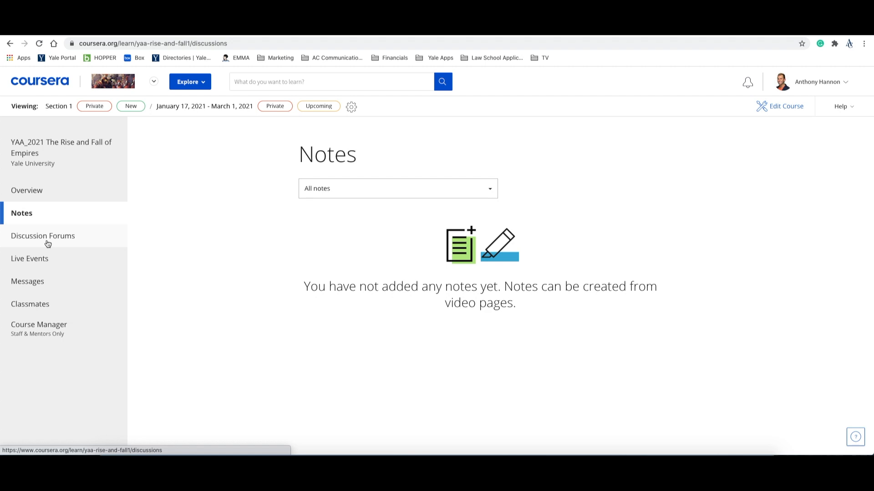
# - Open the Week 1 forum in Discussion Forums and enter its Introductions thread
pyautogui.click(42, 236)
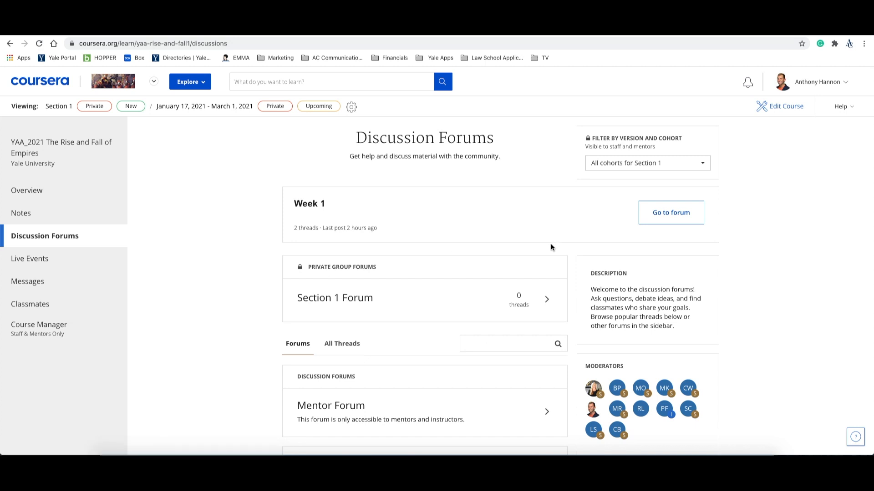
pyautogui.scroll(-3)
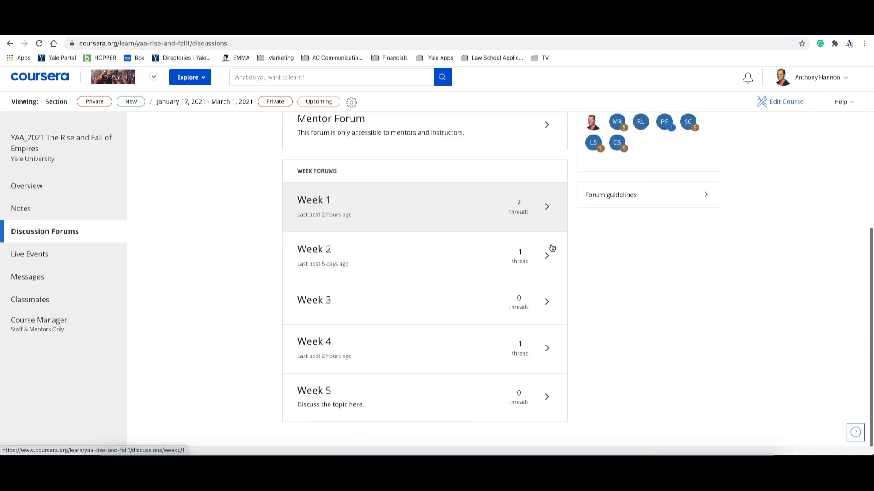
pyautogui.scroll(3)
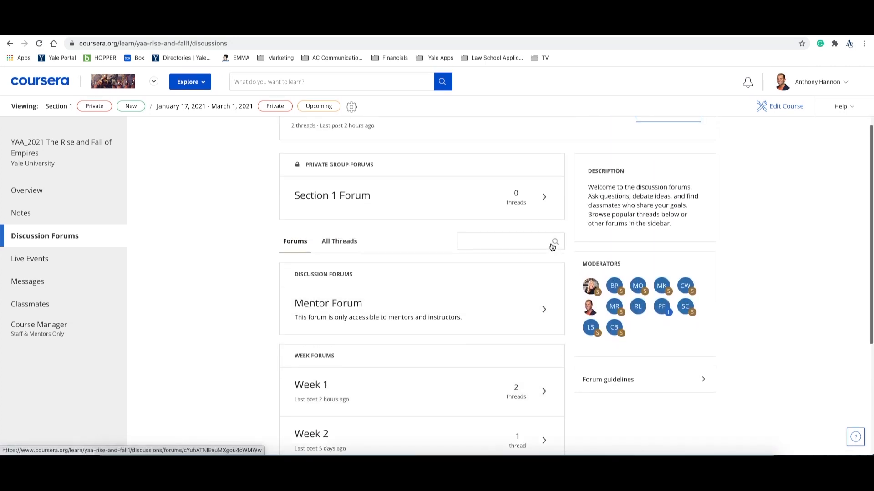
pyautogui.click(387, 392)
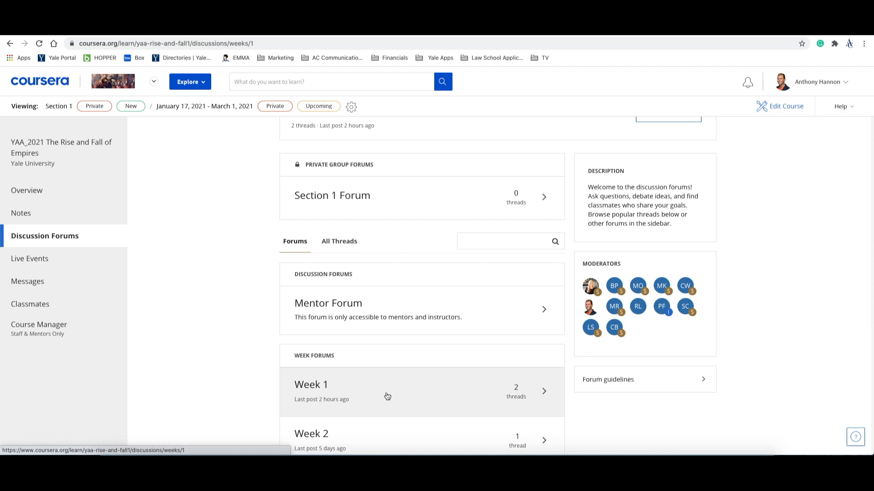
pyautogui.click(387, 390)
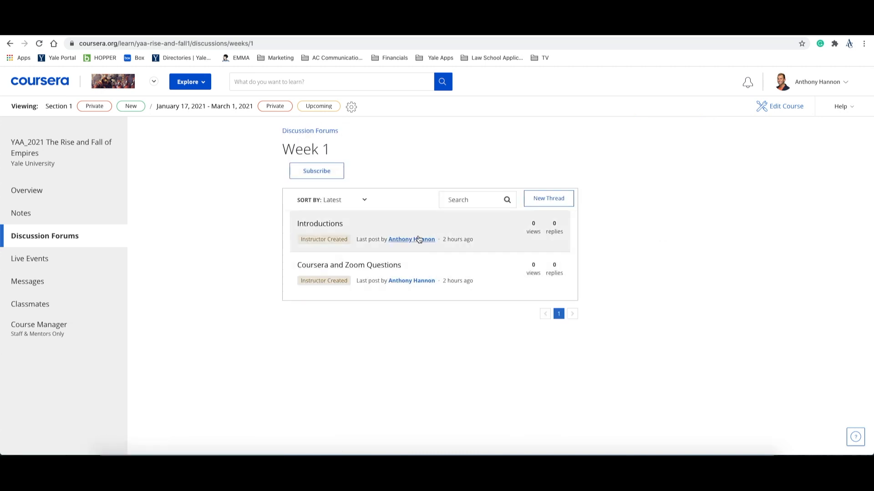
pyautogui.click(320, 223)
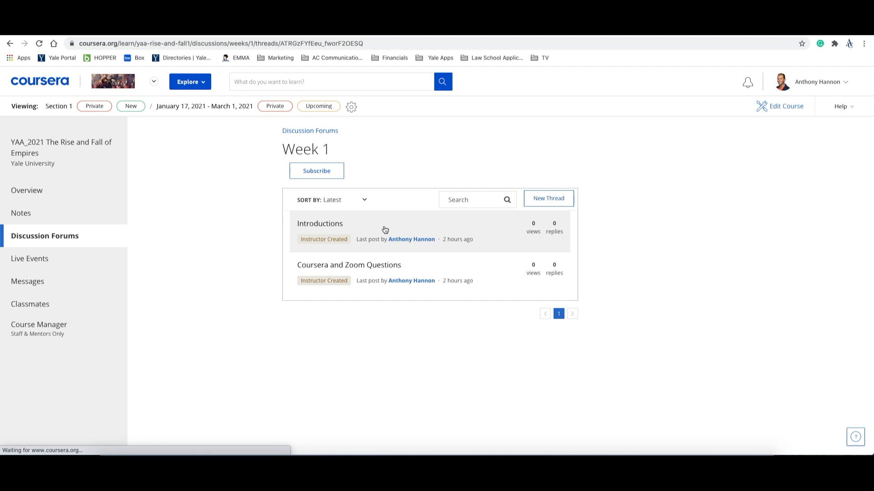
pyautogui.click(320, 224)
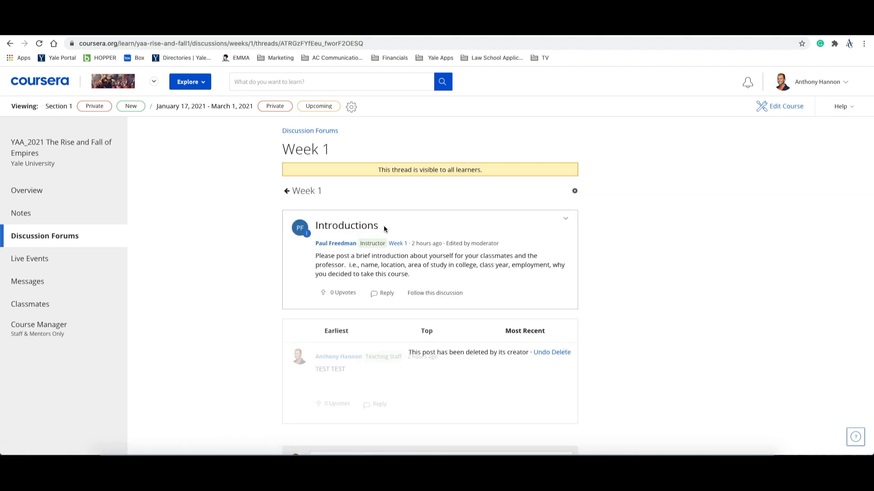
pyautogui.moveTo(75, 242)
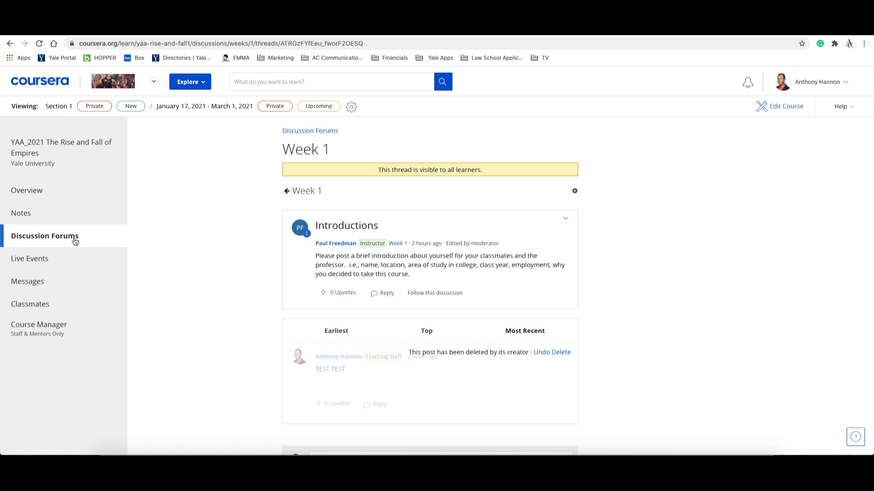
pyautogui.moveTo(30, 258)
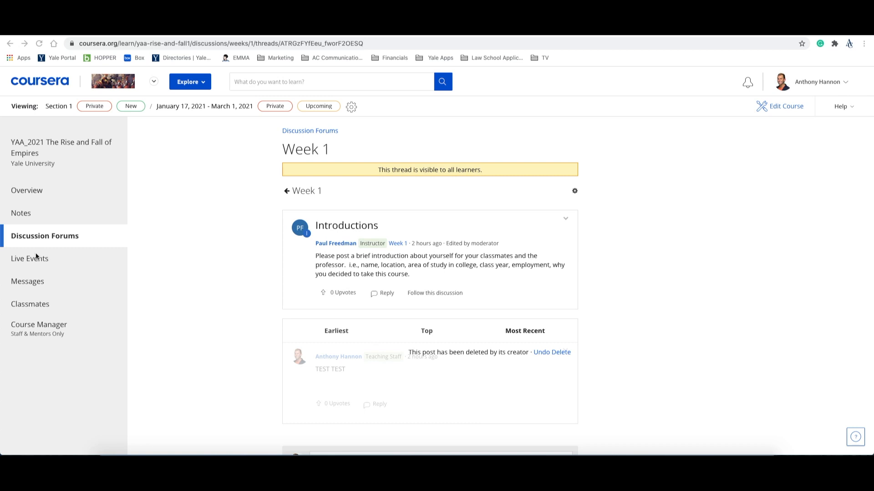
# - Open Live Events to see the Friday, January 15 Live Lecture with Paul Freedman
pyautogui.click(29, 259)
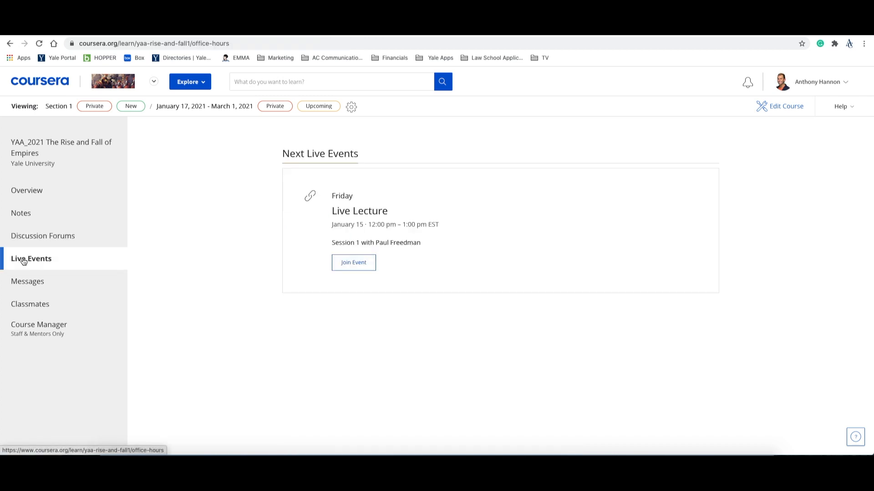
pyautogui.moveTo(346, 253)
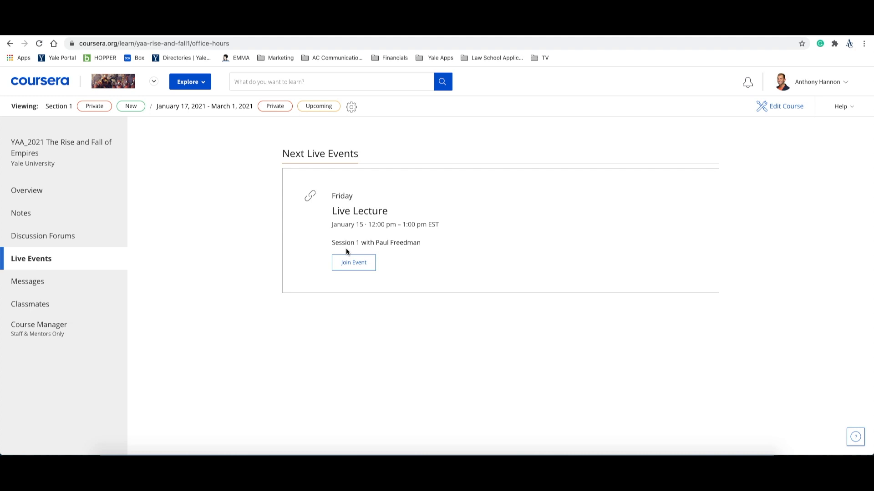
pyautogui.moveTo(294, 267)
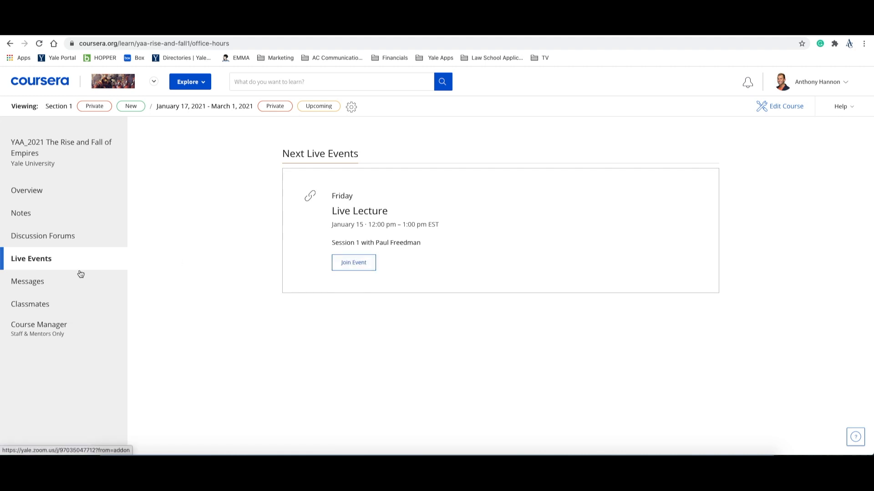
pyautogui.moveTo(28, 282)
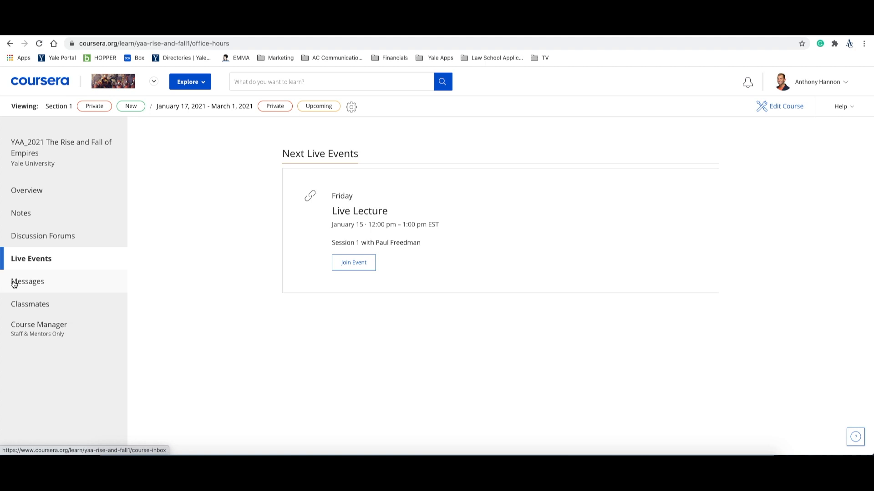
# - Open the course Messages page, which has no messages yet
pyautogui.click(27, 281)
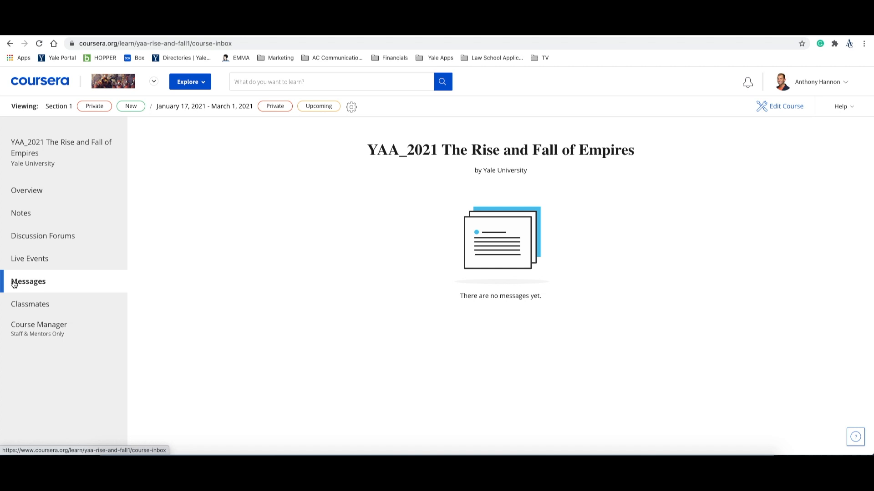
pyautogui.moveTo(29, 303)
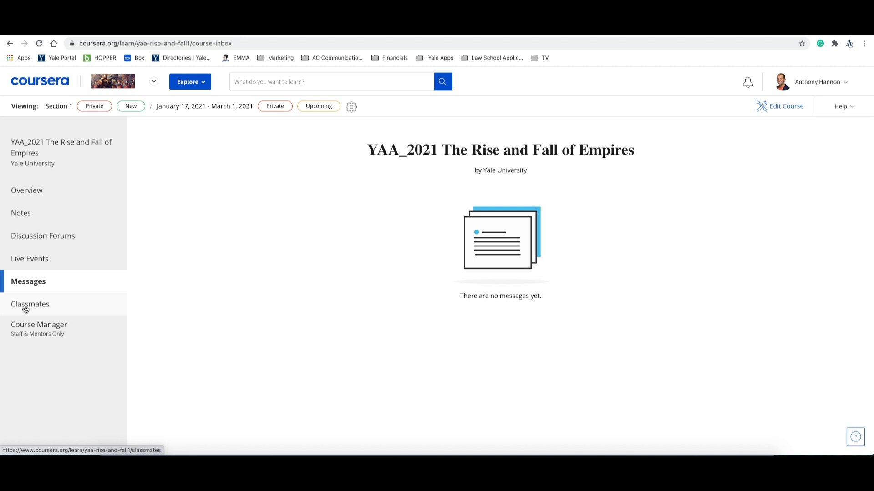
# - Open Classmates to see the two classmates in Section 1
pyautogui.click(29, 303)
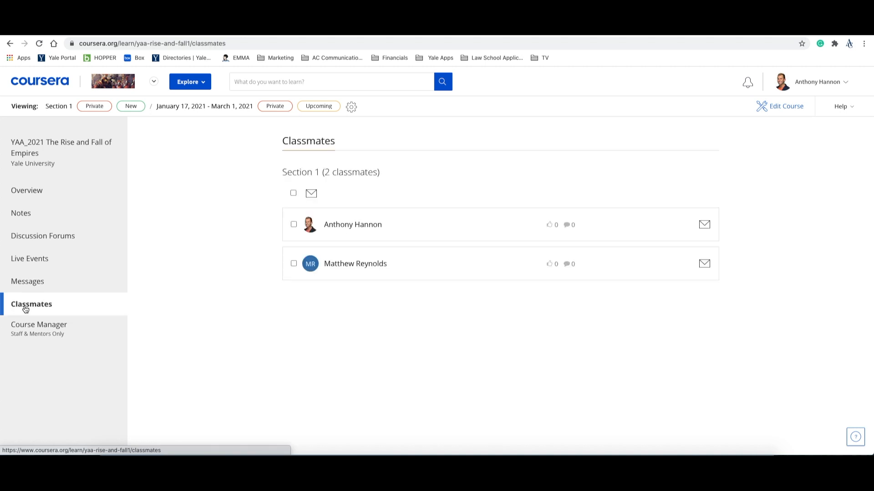
pyautogui.moveTo(370, 231)
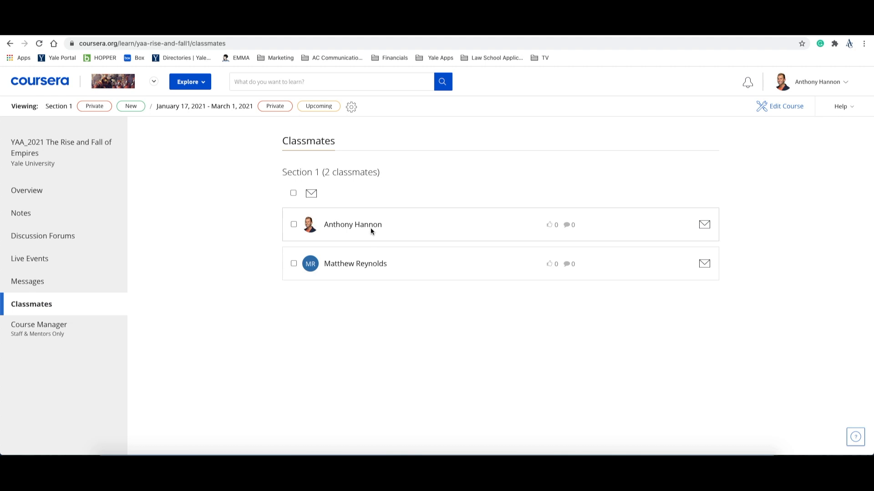
pyautogui.moveTo(704, 228)
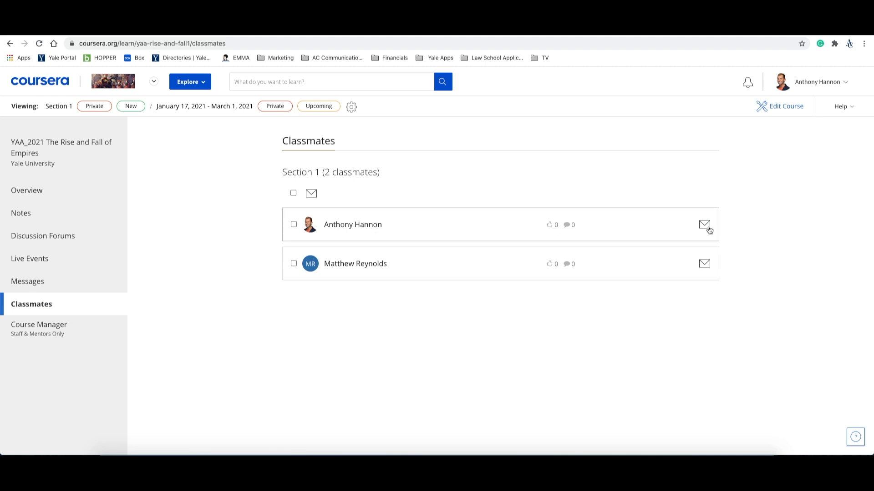
pyautogui.moveTo(507, 319)
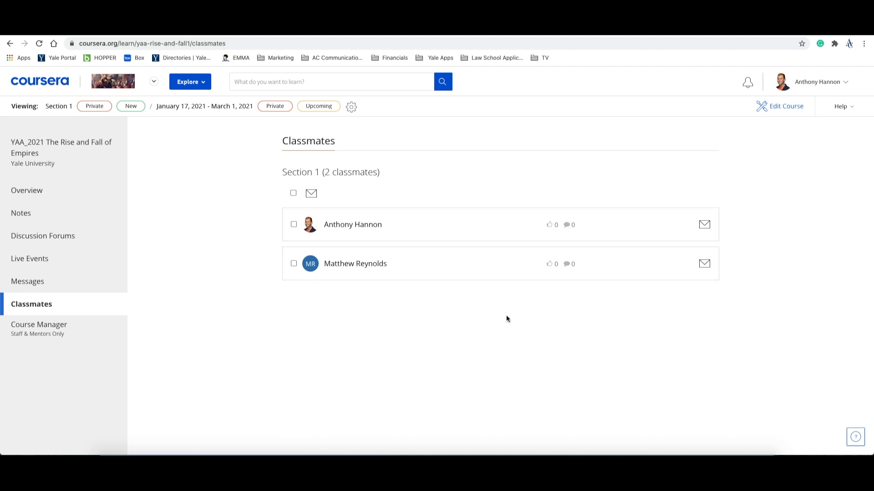